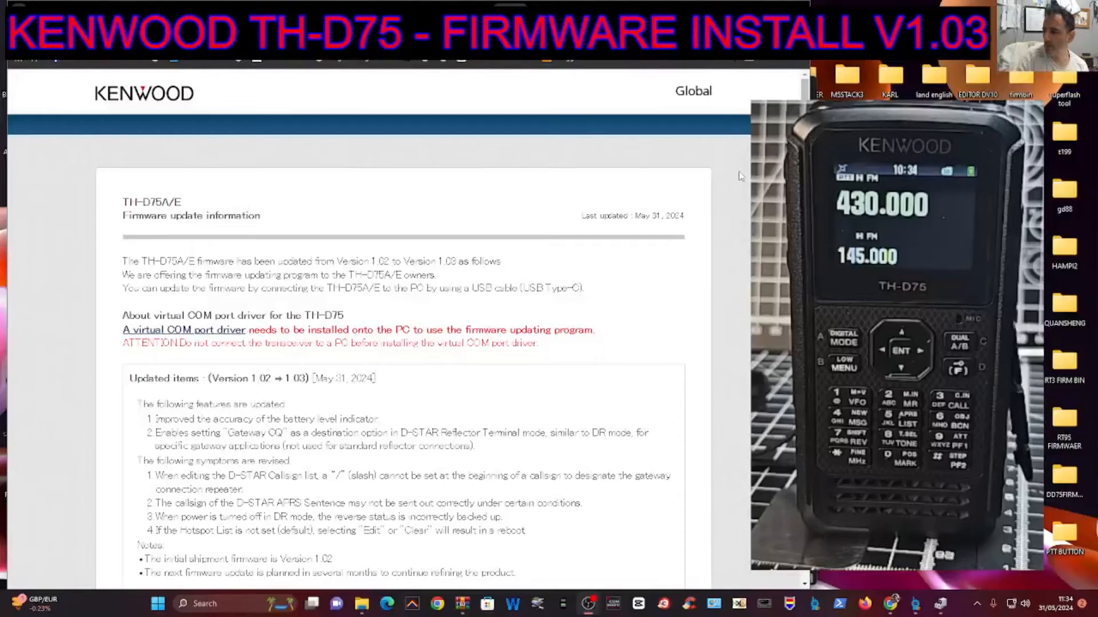
mouse_move(649, 142)
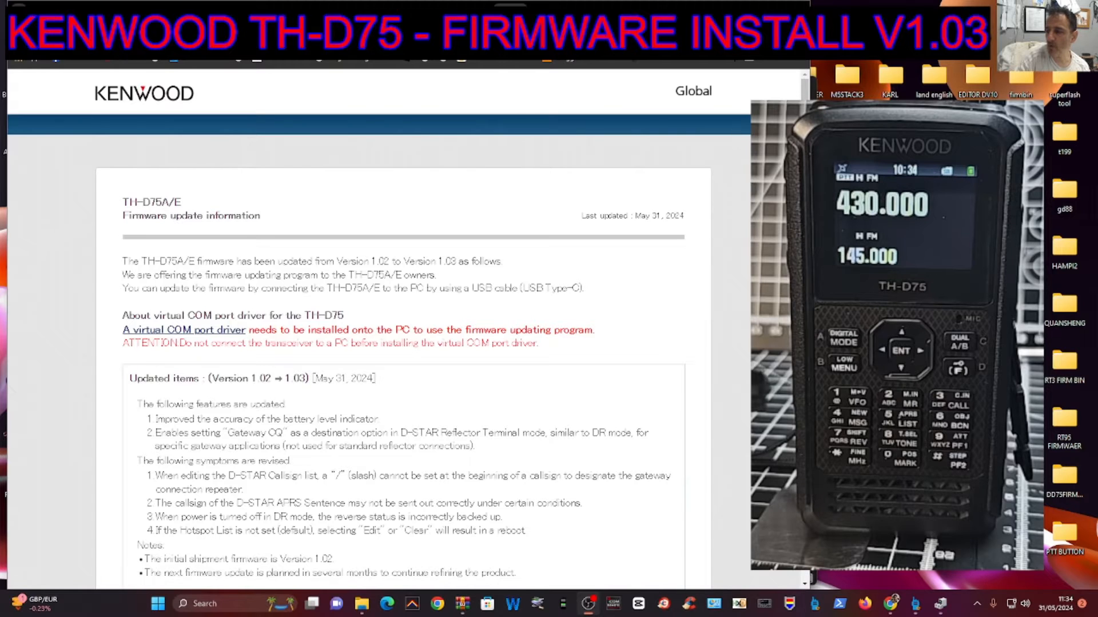
Step: Scroll through the Kenwood Virtual COM Port Driver page to reach the download links
scroll(down, 3)
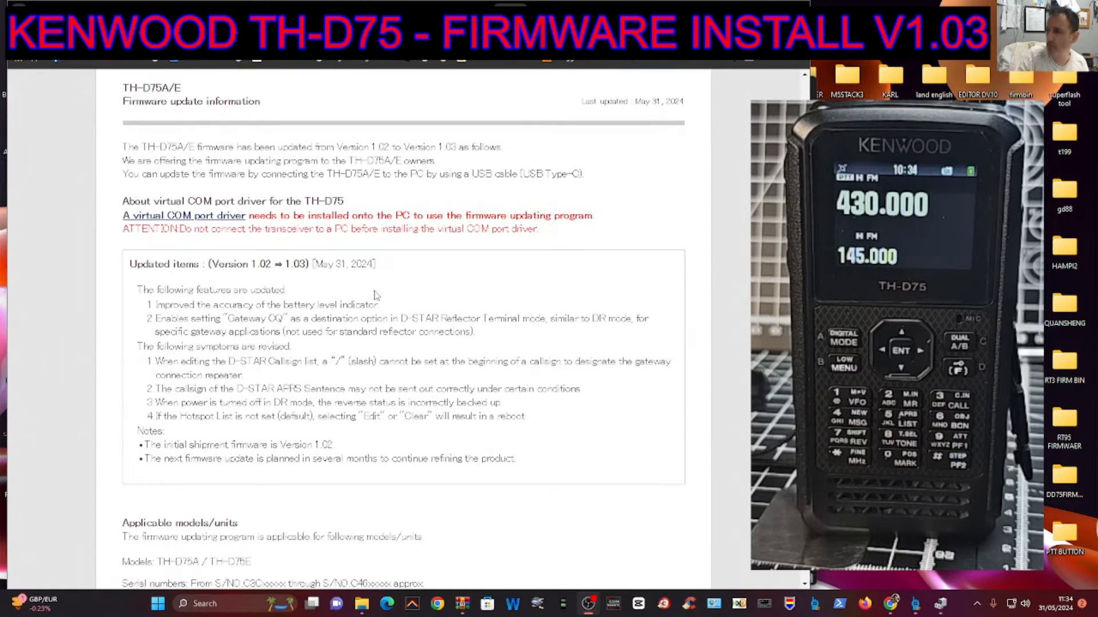
scroll(up, 3)
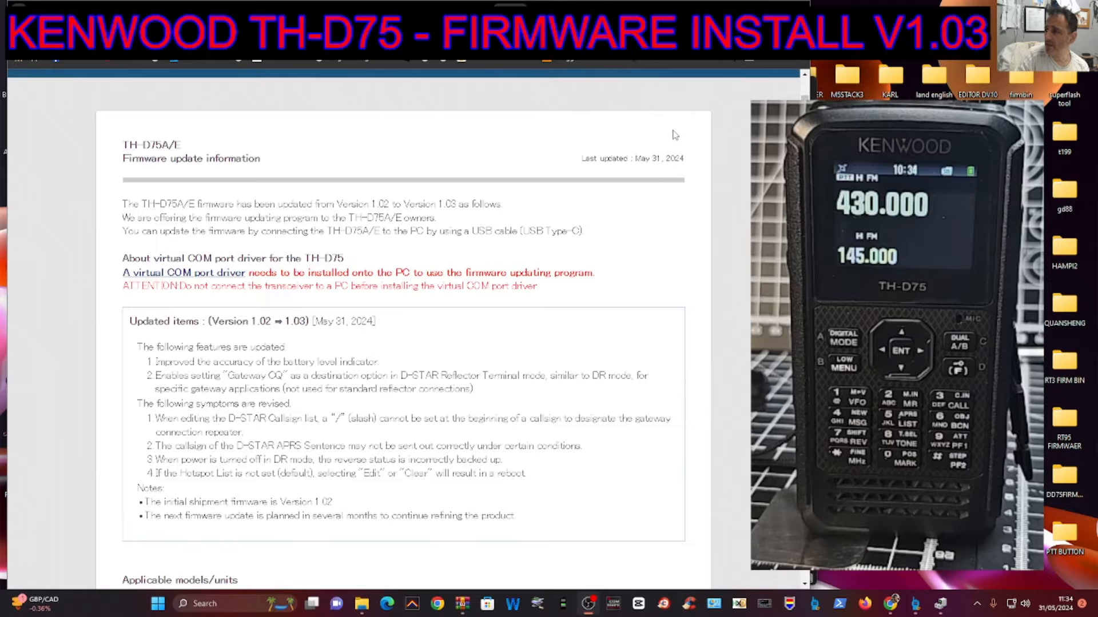
mouse_move(345, 254)
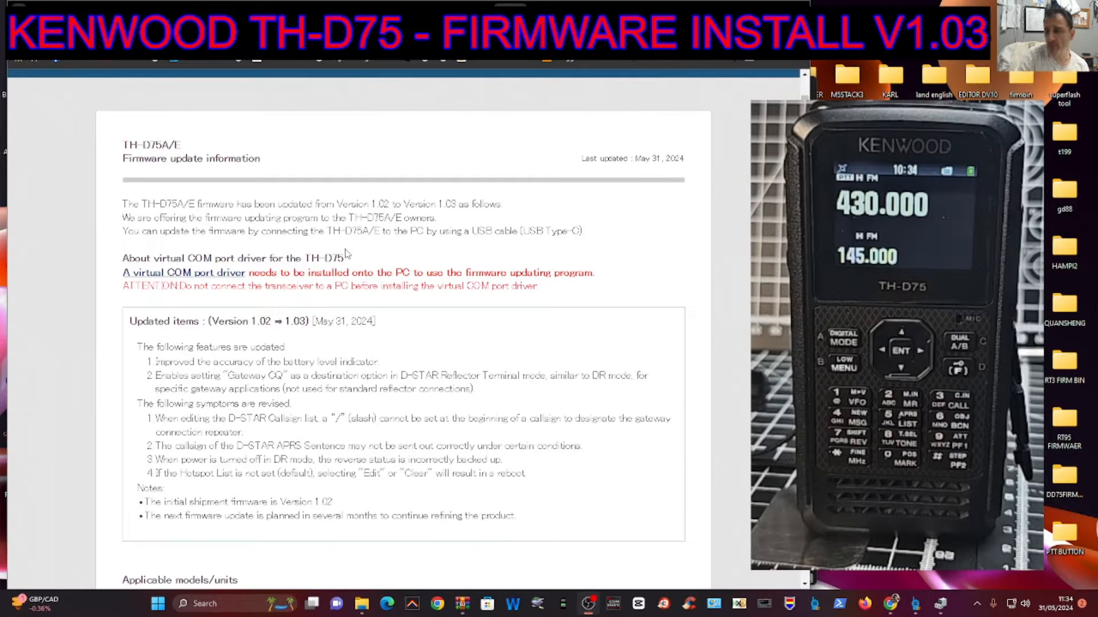
scroll(down, 3)
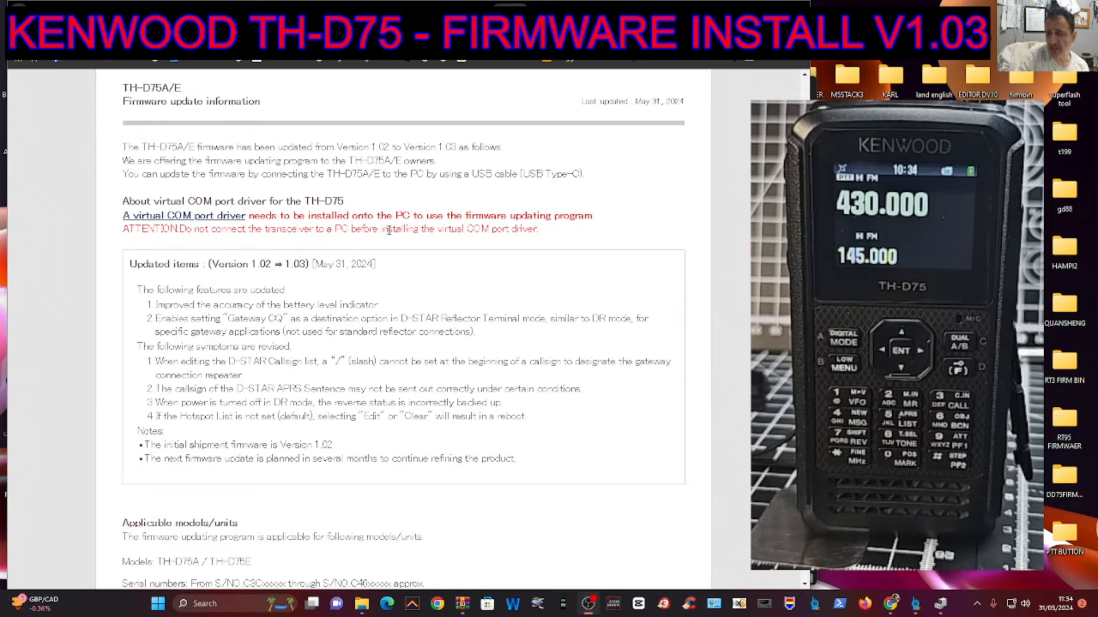
mouse_move(287, 291)
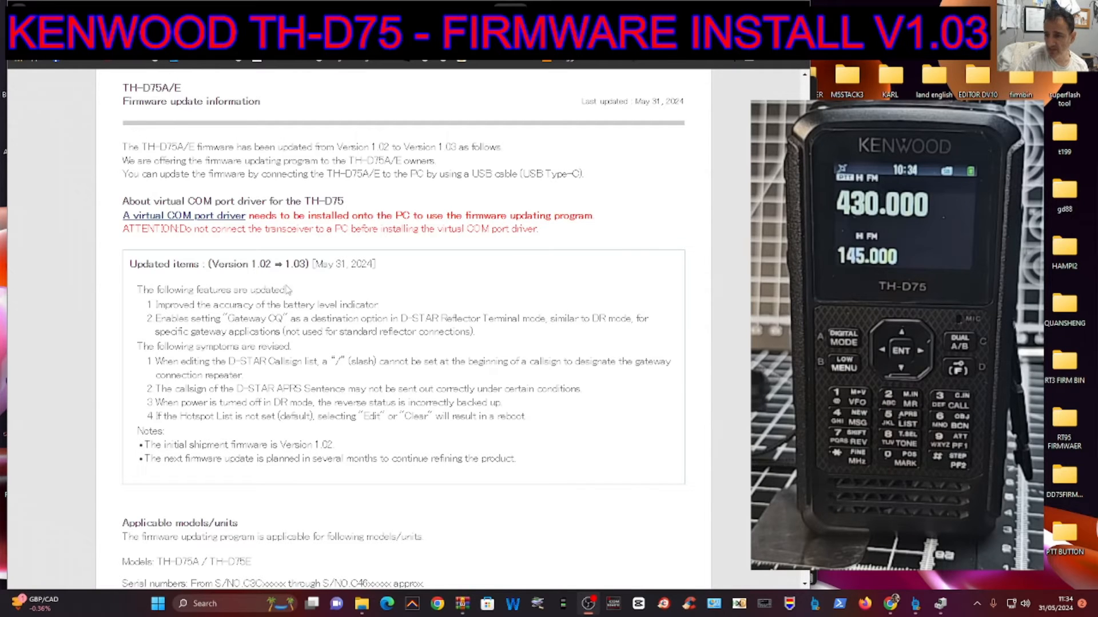
scroll(down, 3)
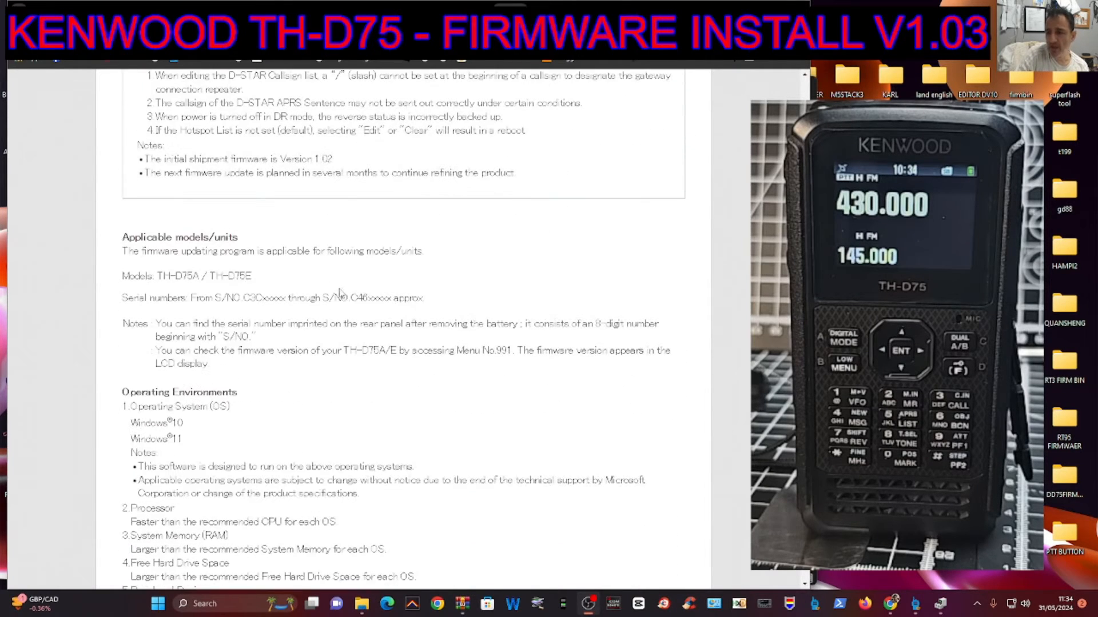
scroll(up, 3)
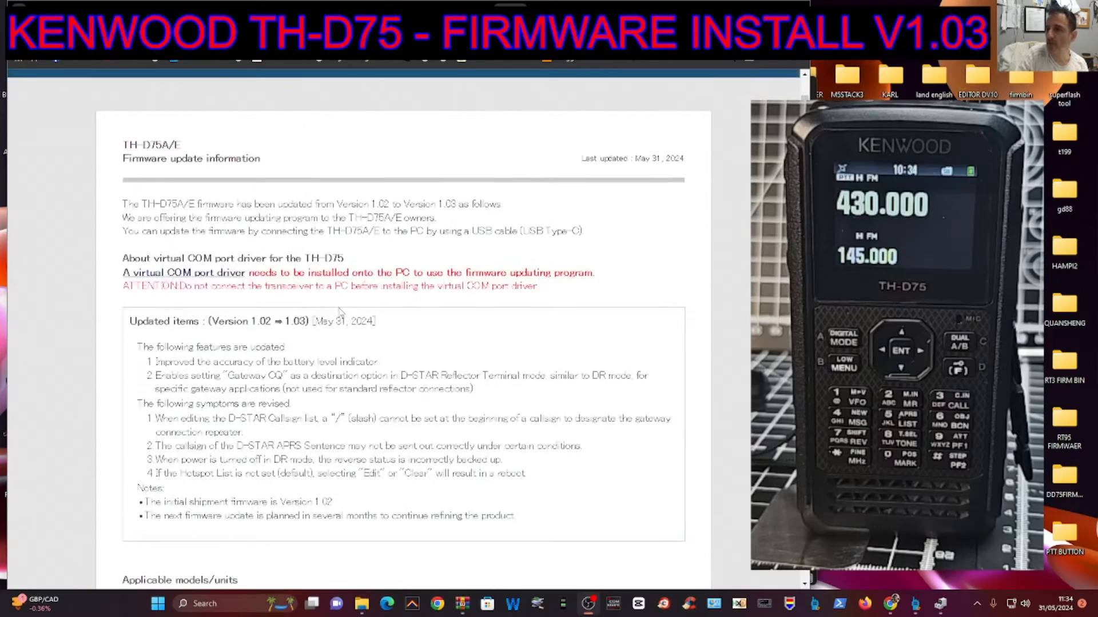
scroll(down, 3)
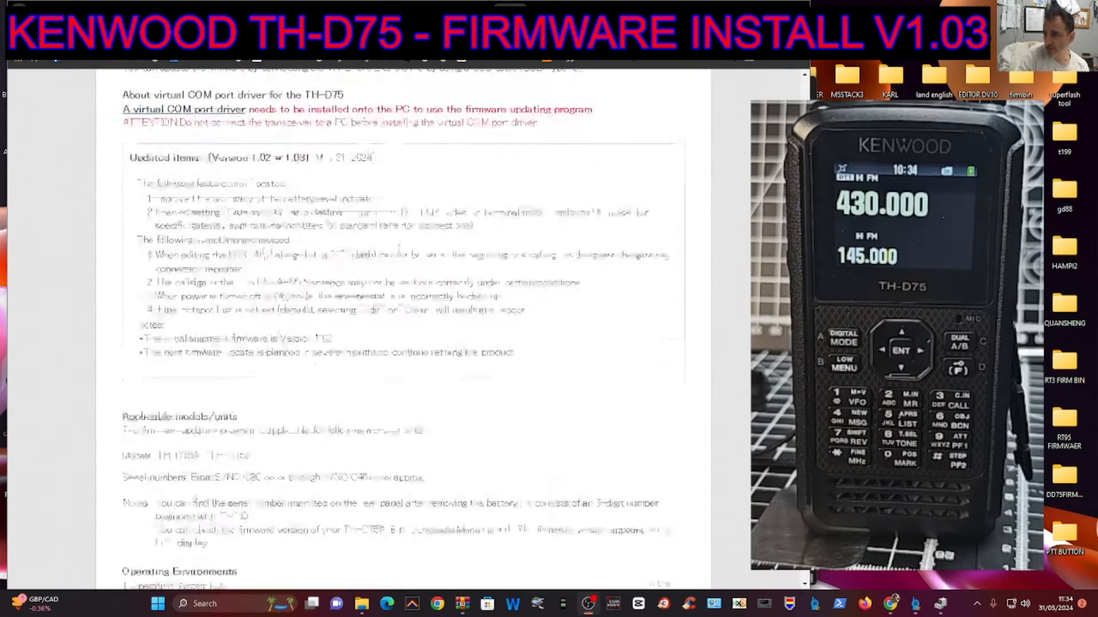
scroll(down, 3)
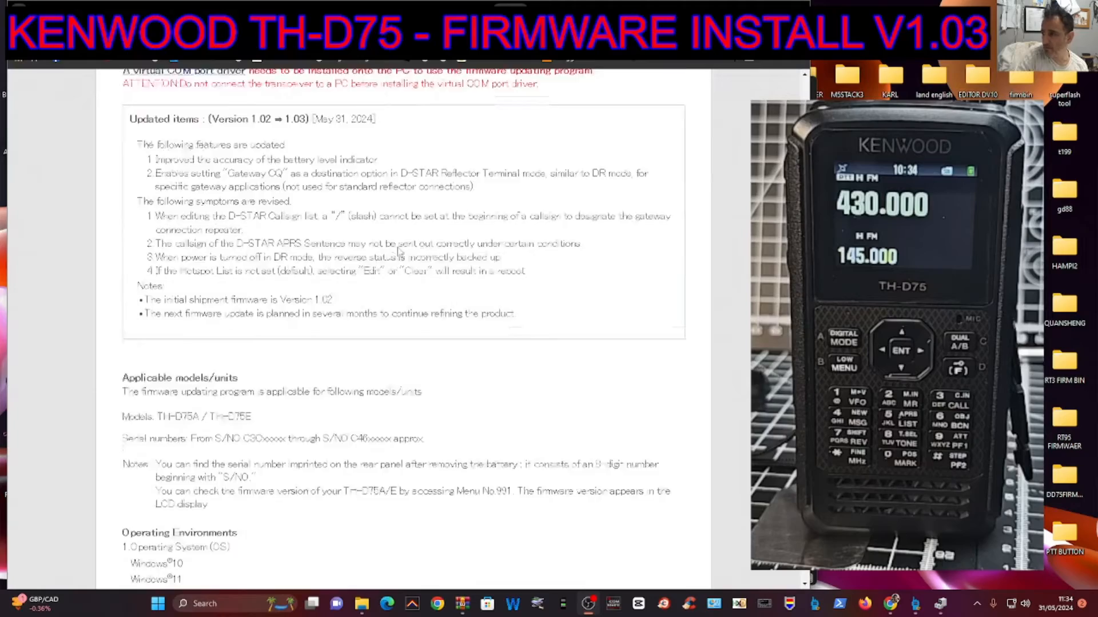
scroll(down, 3)
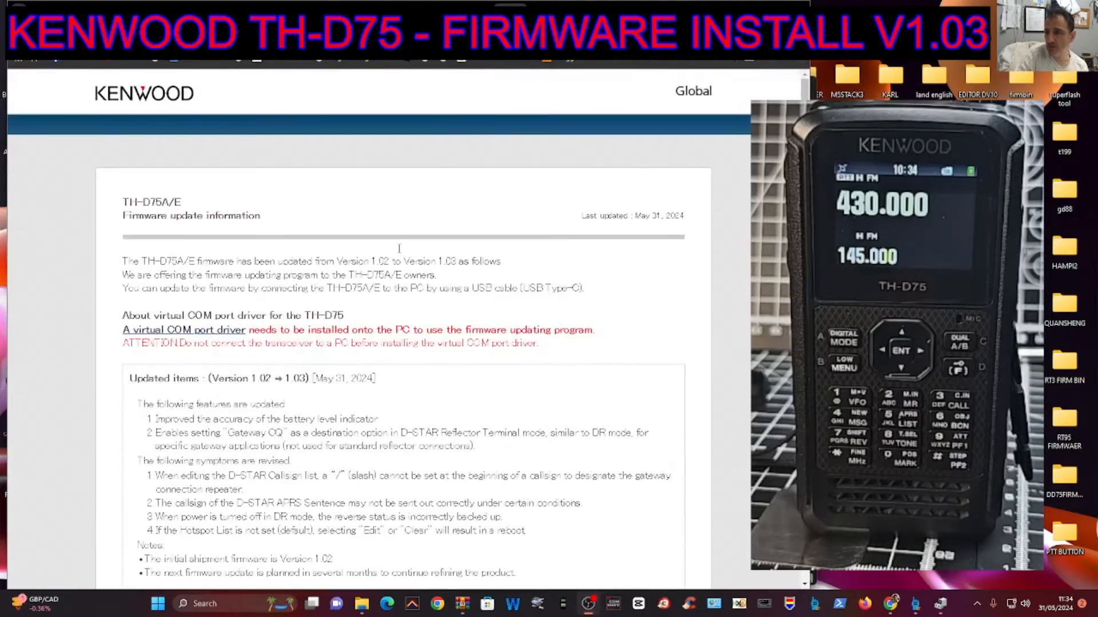
scroll(down, 3)
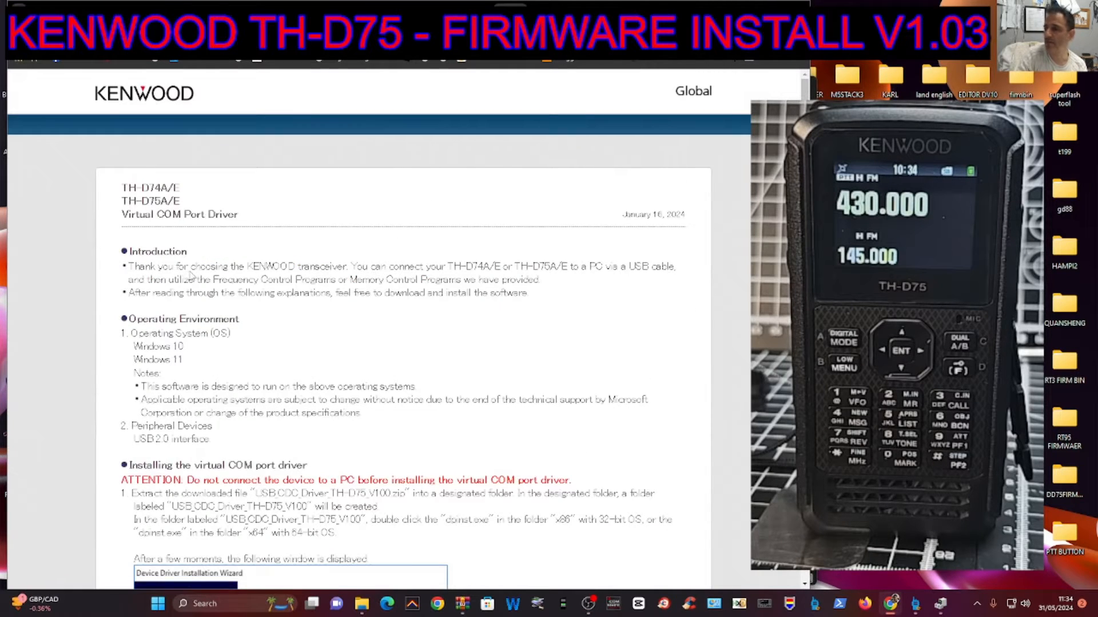
scroll(down, 3)
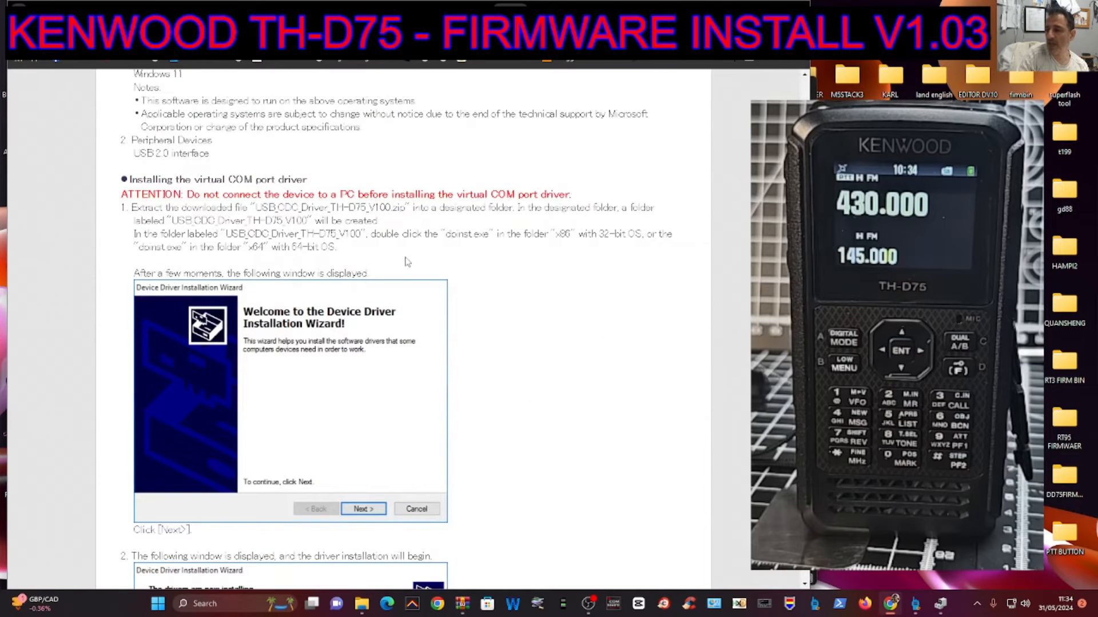
scroll(down, 3)
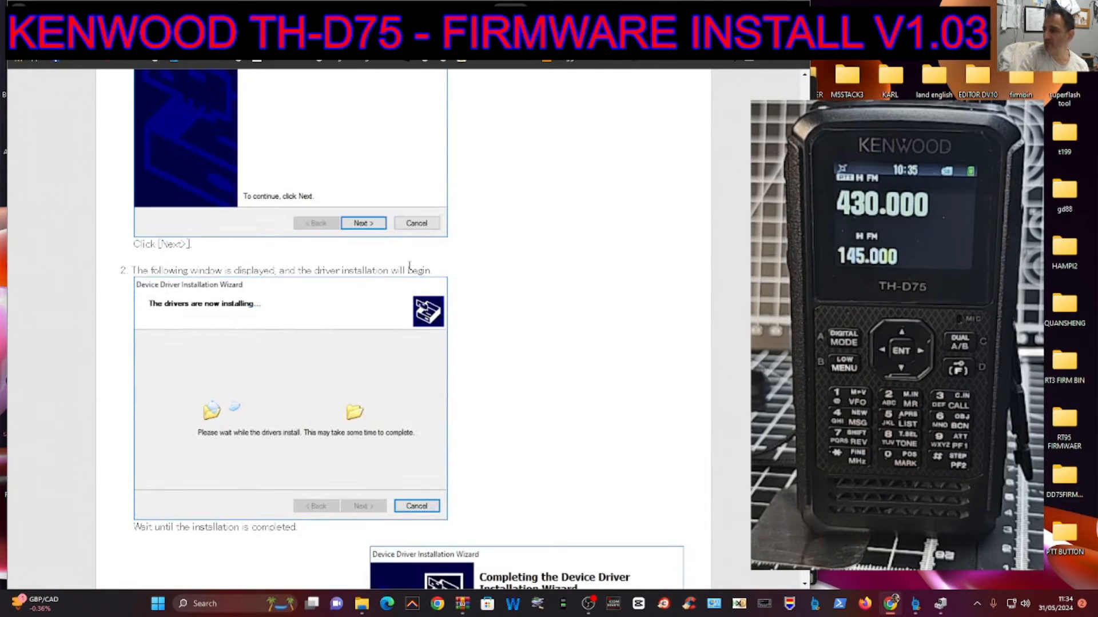
scroll(down, 3)
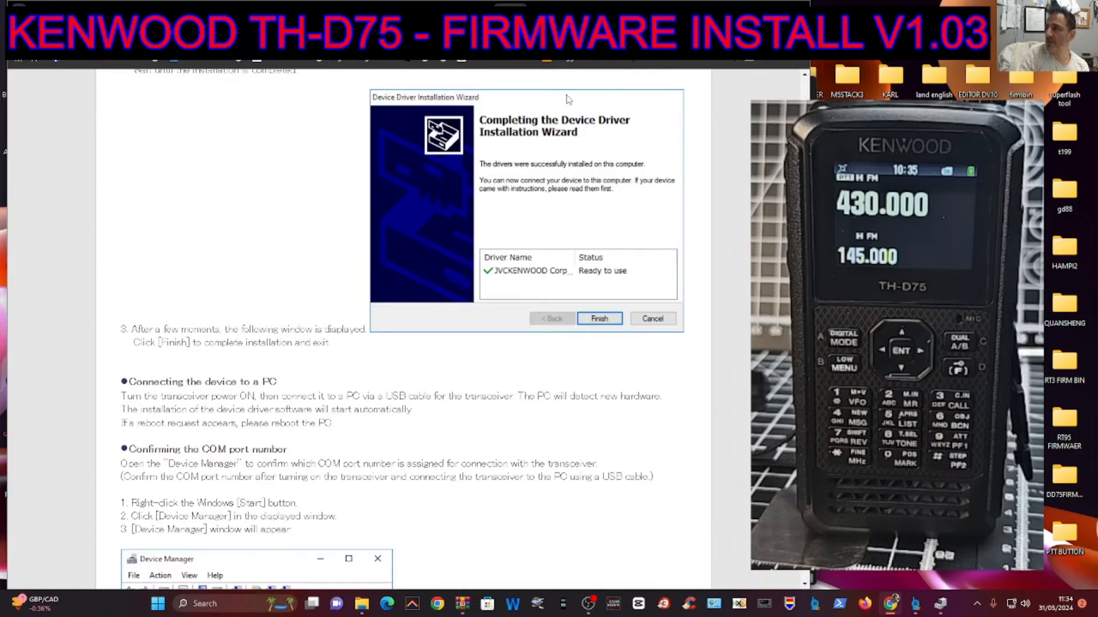
Step: Download USB_CDC_Driver_TH-D75_V100.zip and have it open in WinRAR
click(598, 318)
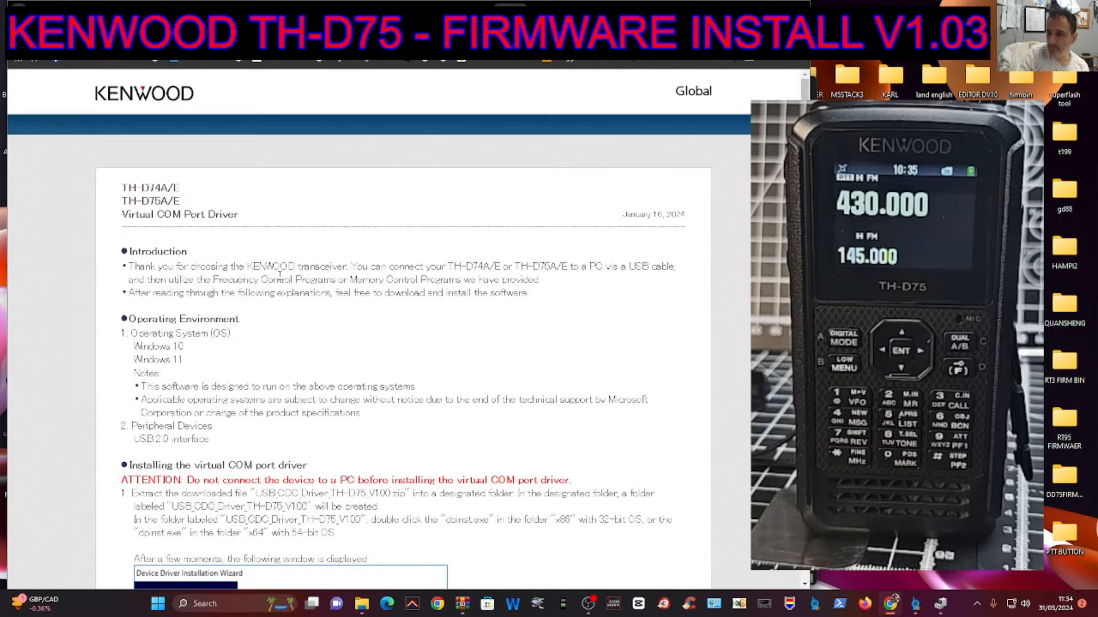
scroll(down, 3)
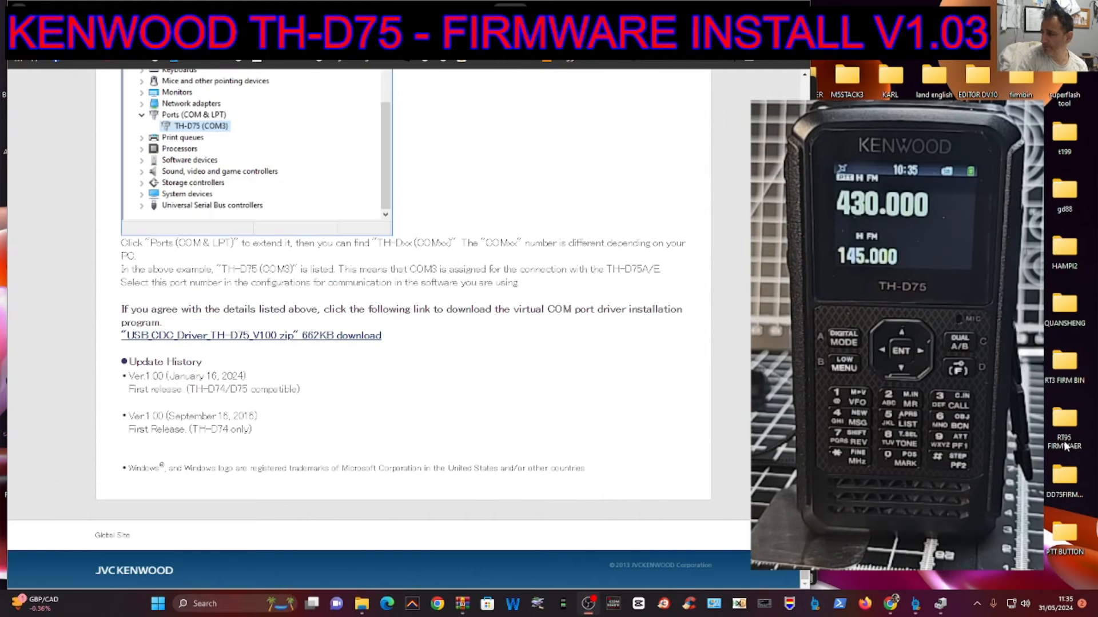
click(250, 336)
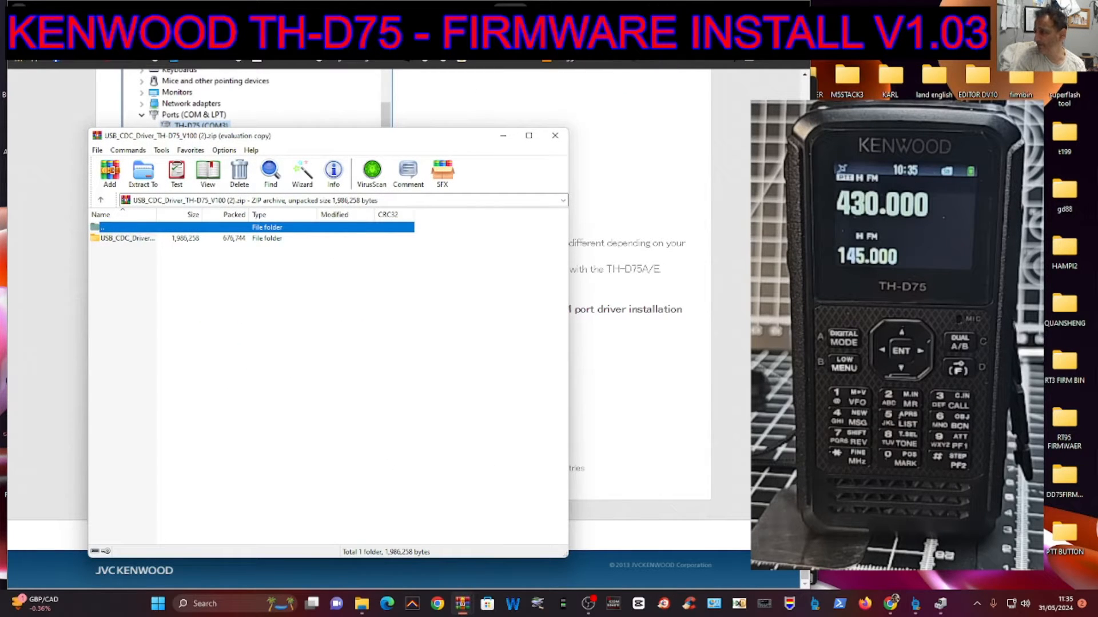
Step: Run the x64 dpinst installer from the archive and finish the JVCKENWOOD driver installation
click(757, 73)
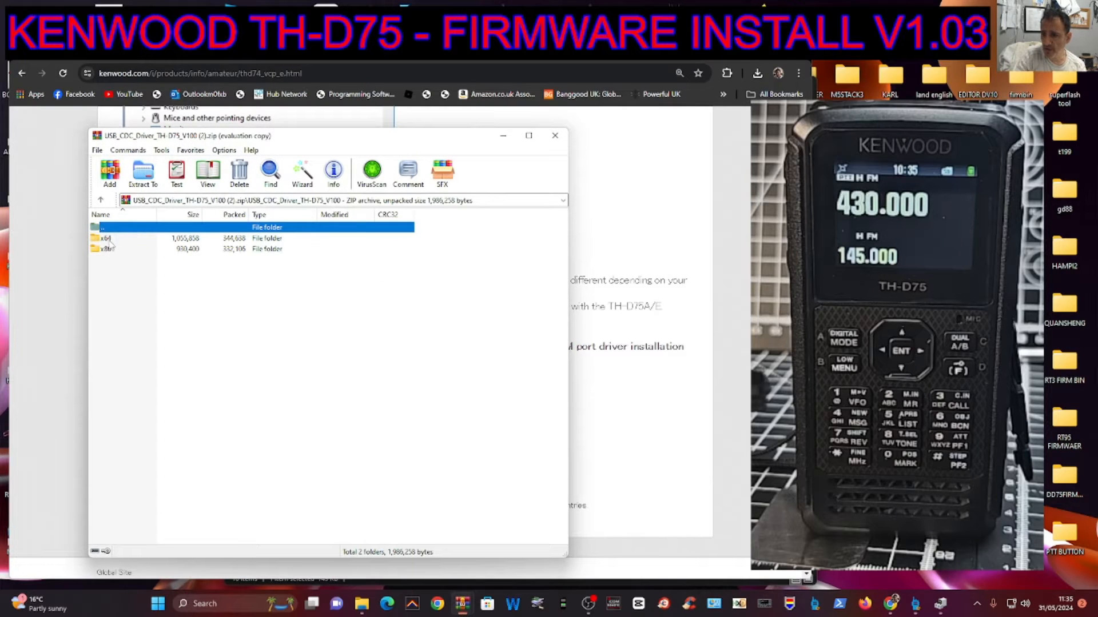
double_click(106, 238)
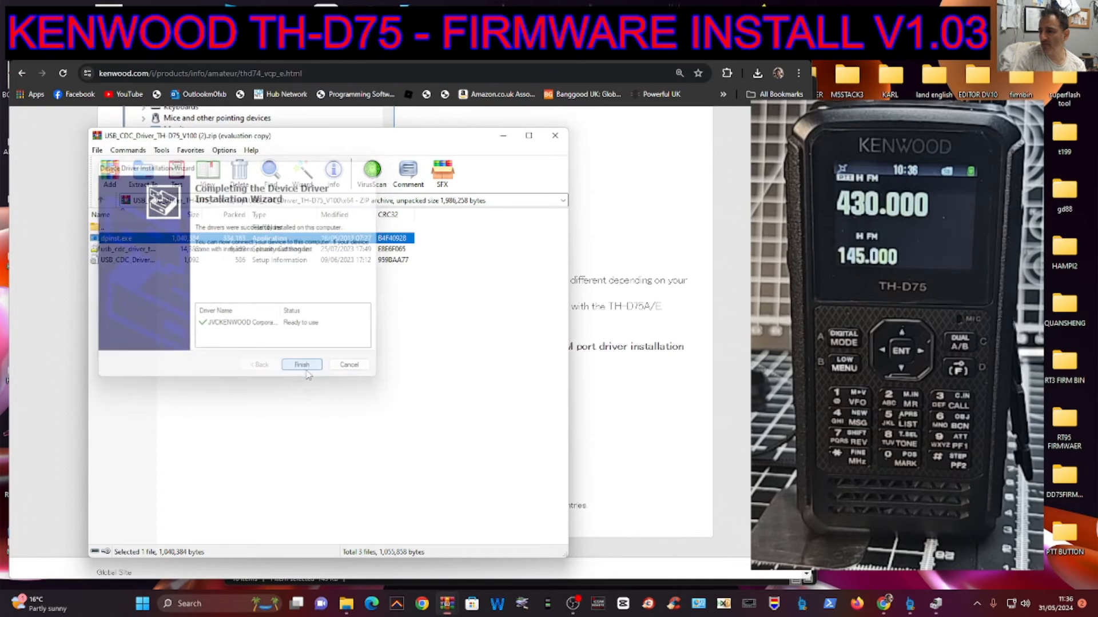
click(301, 365)
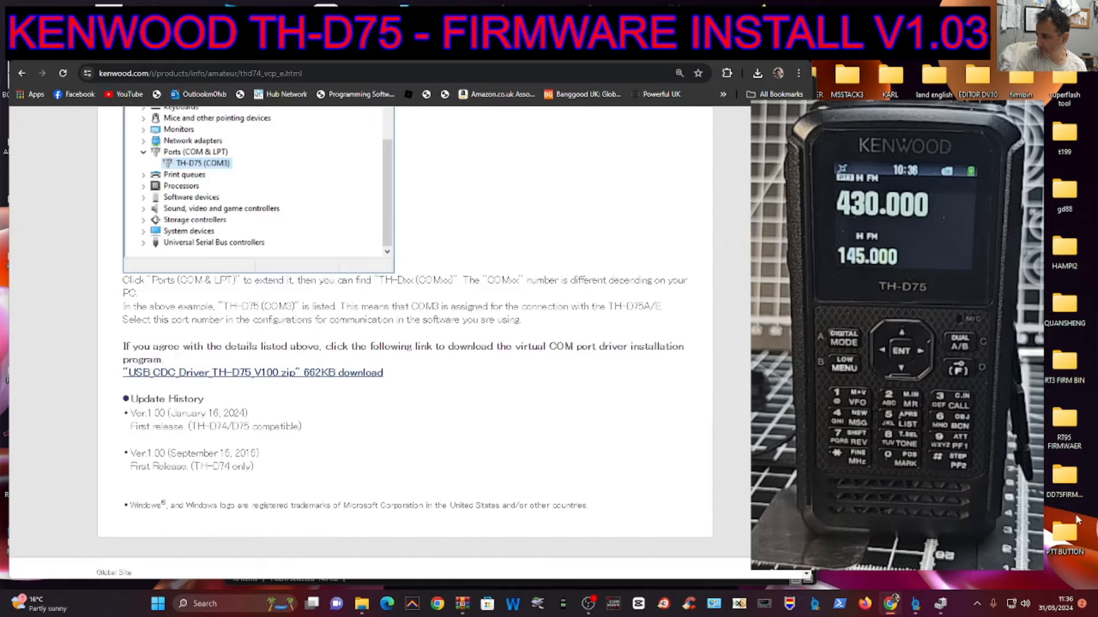
Step: Agree to the usage notes and download TH-D75_V103E.zip (18.4 MB) from the firmware page
click(252, 371)
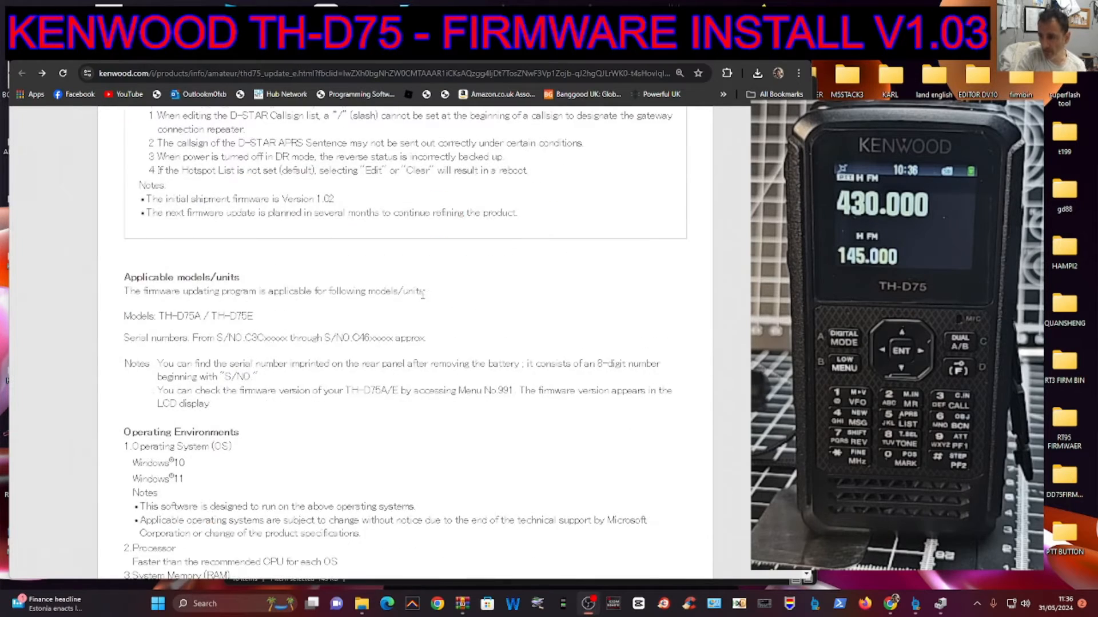
scroll(down, 3)
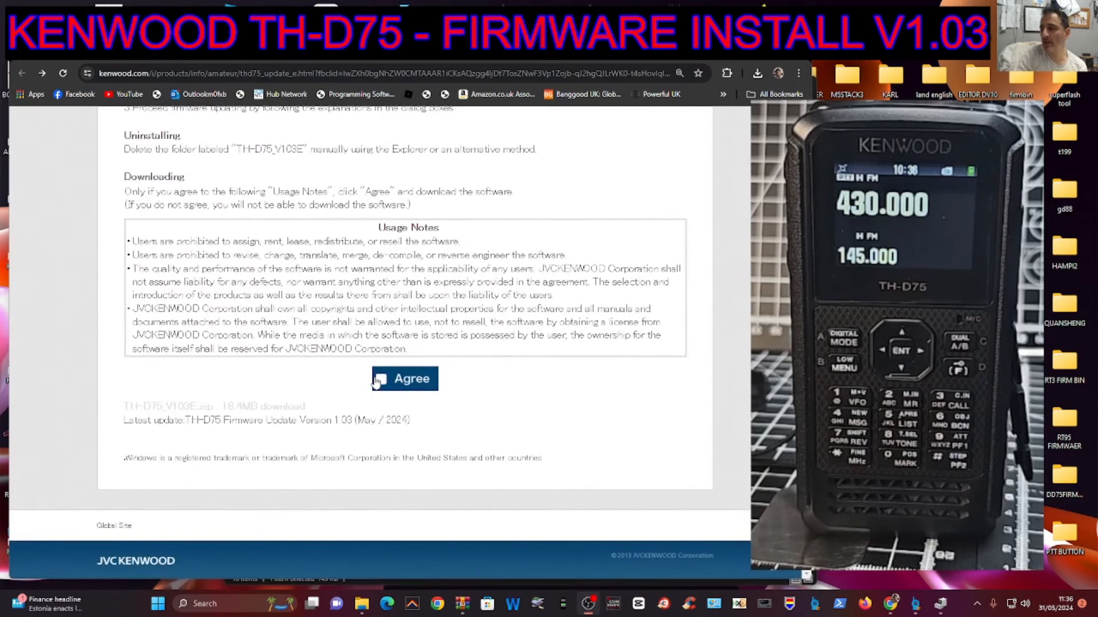
click(380, 378)
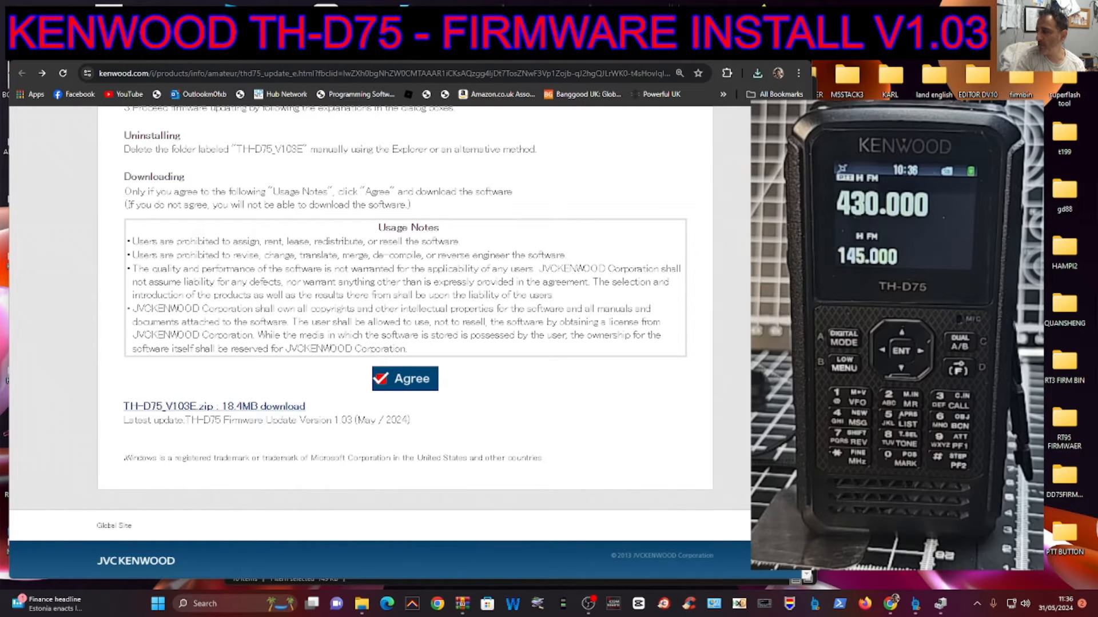
mouse_move(724, 116)
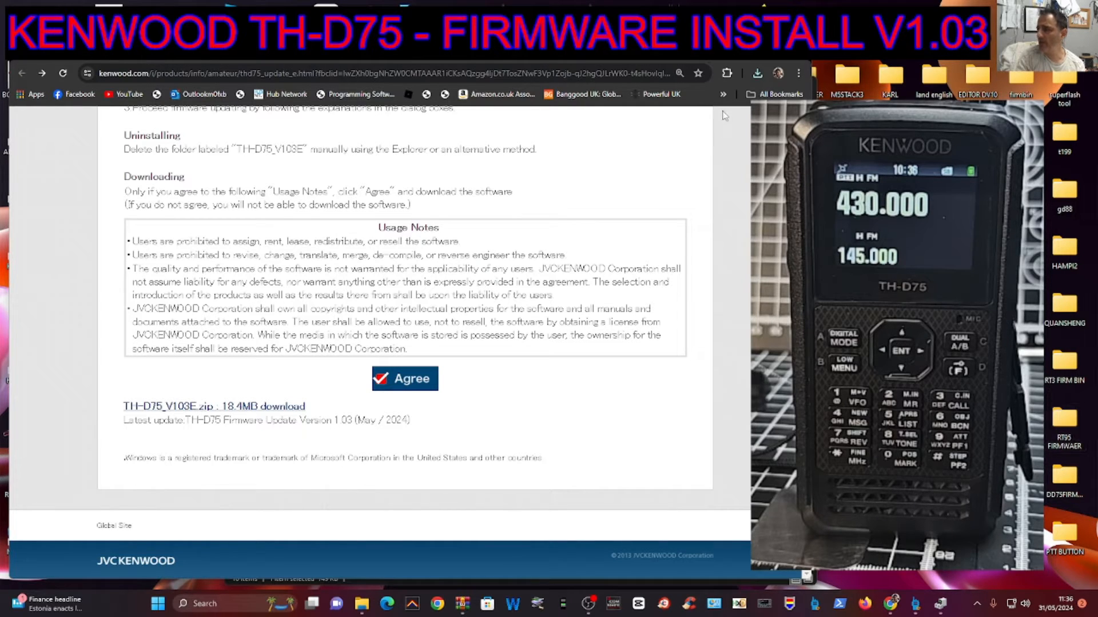
click(756, 72)
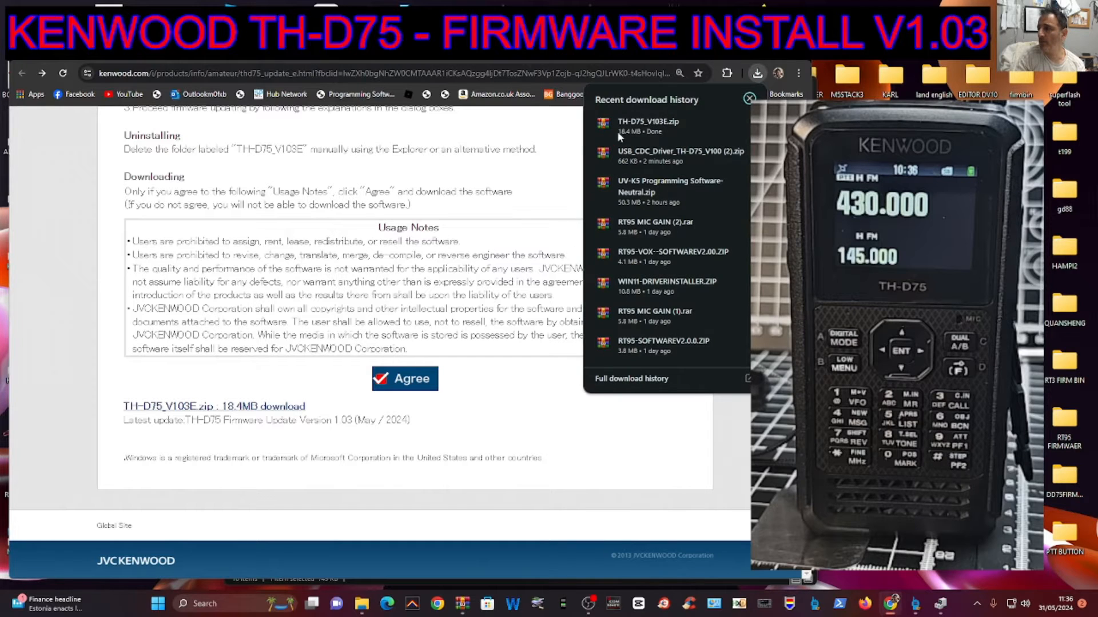
Step: Extract TH-D75_V103E.zip into the DD75FIRMWWW desktop folder
click(646, 124)
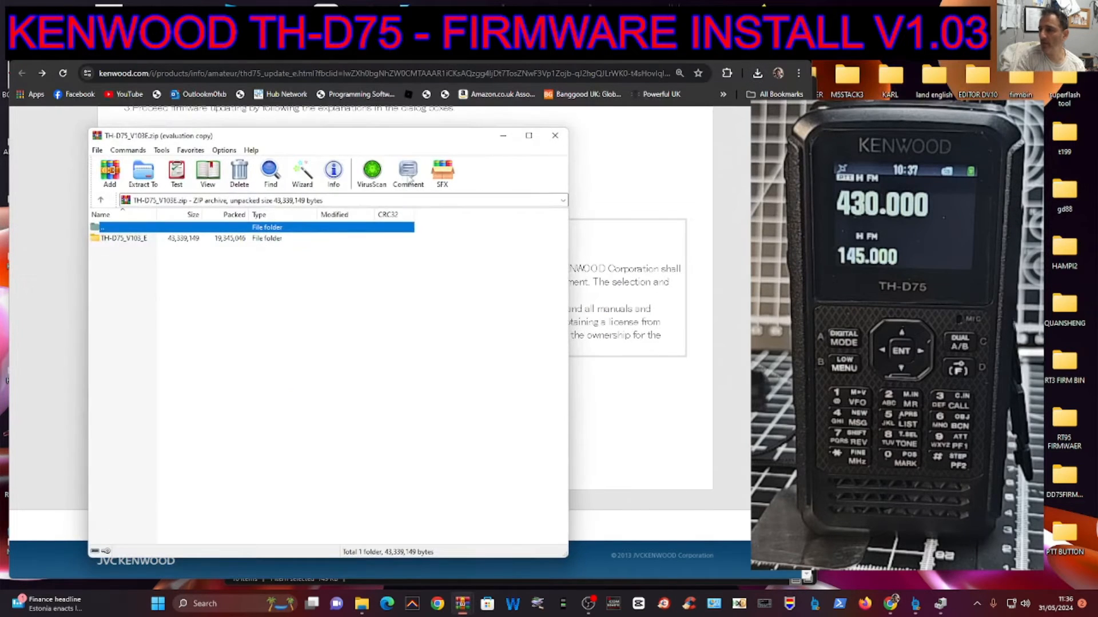
mouse_move(292, 277)
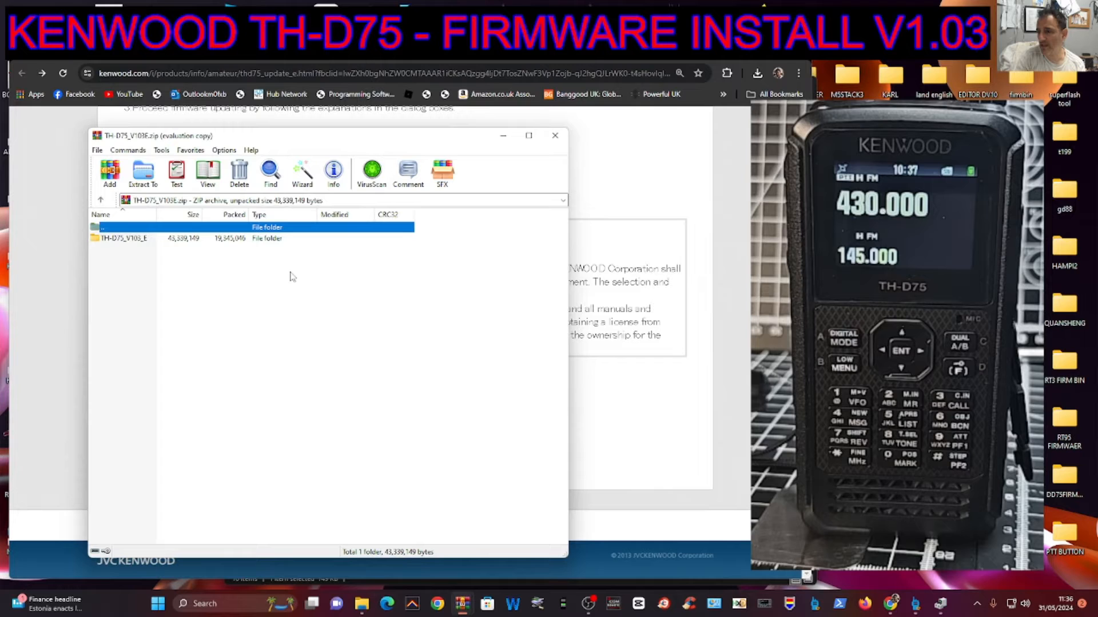
click(143, 173)
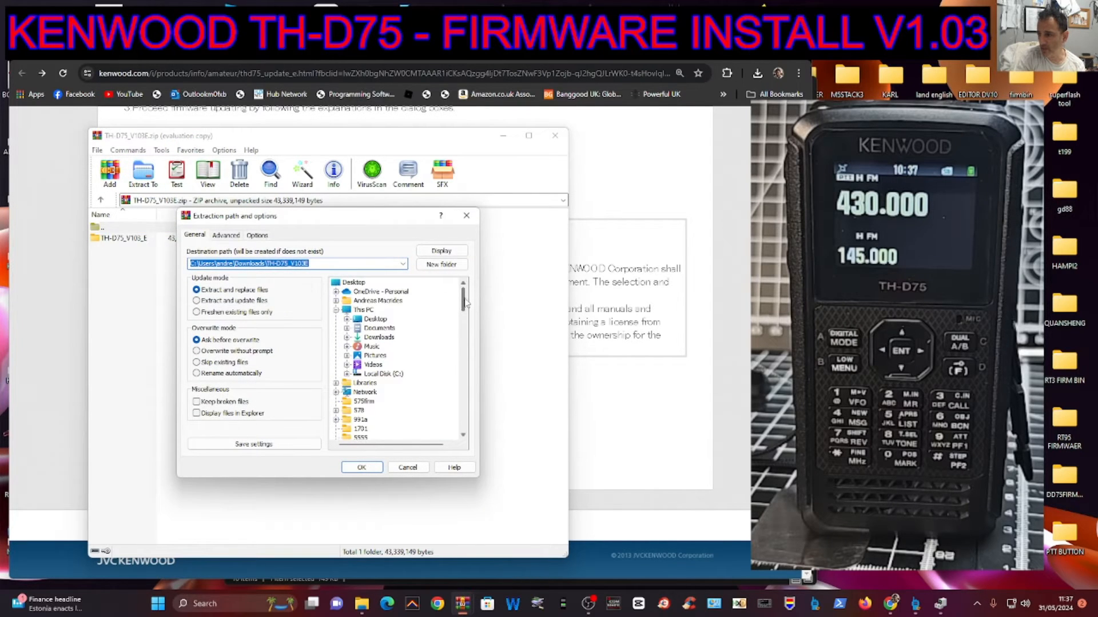
scroll(down, 3)
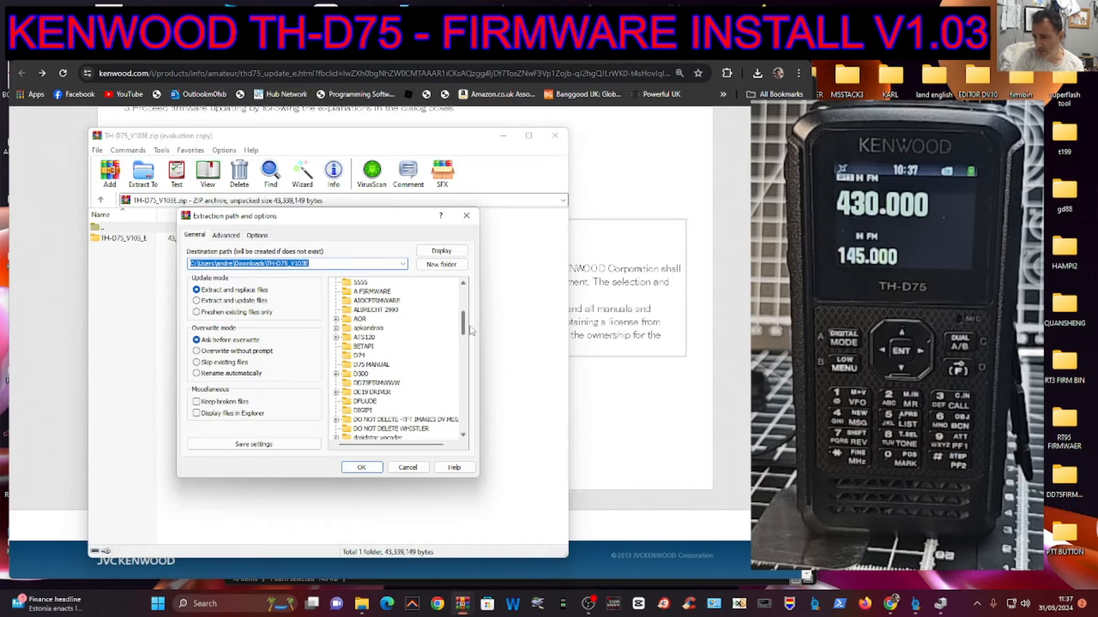
click(376, 374)
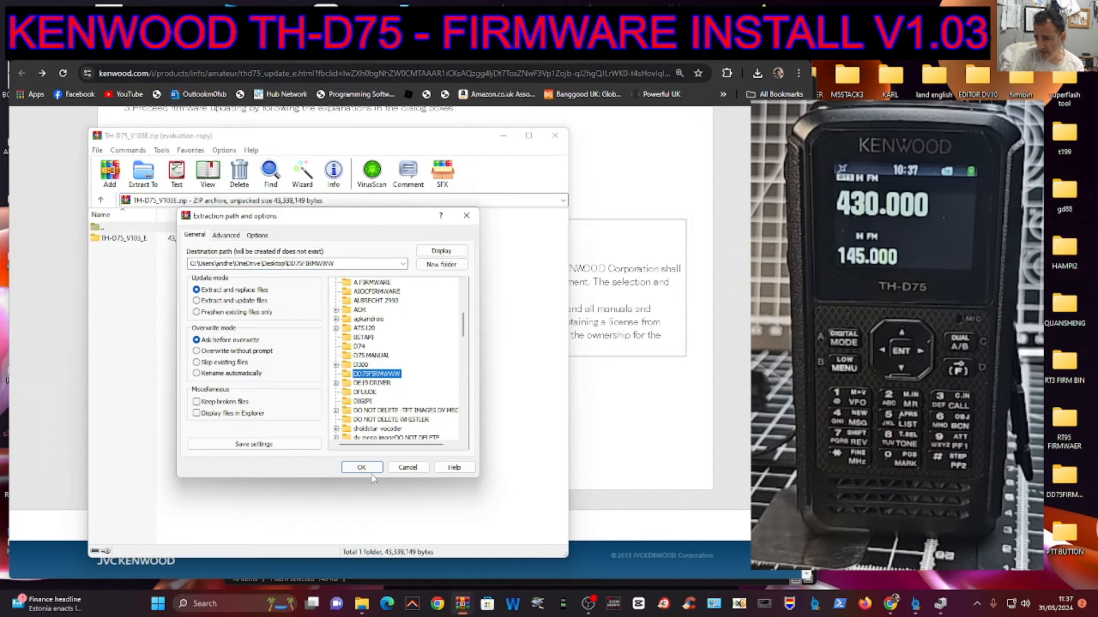
click(362, 467)
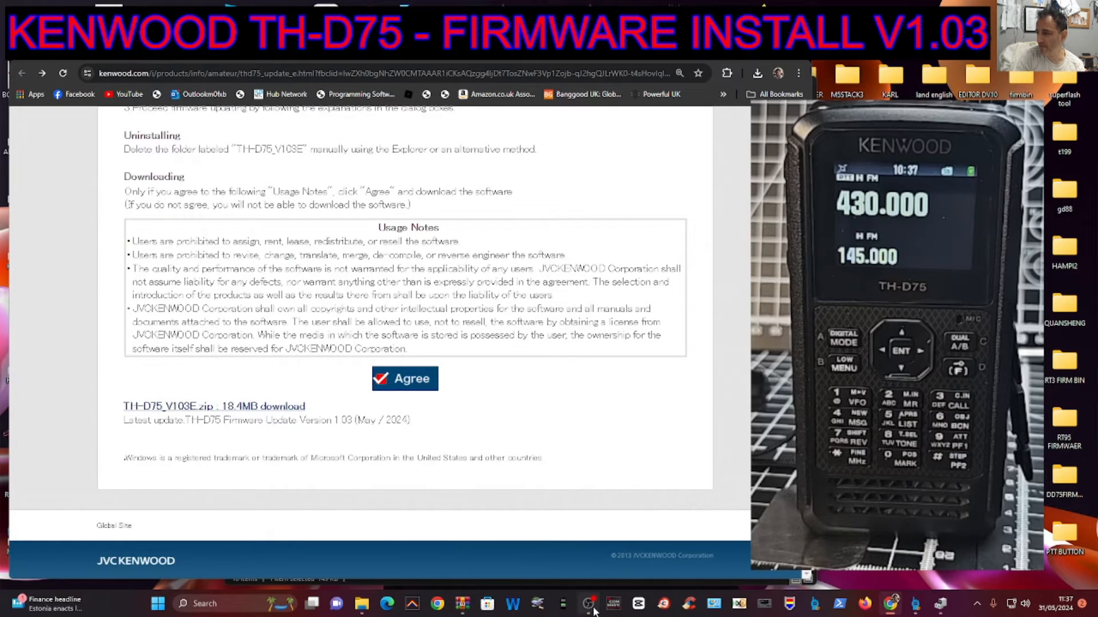
mouse_move(1070, 486)
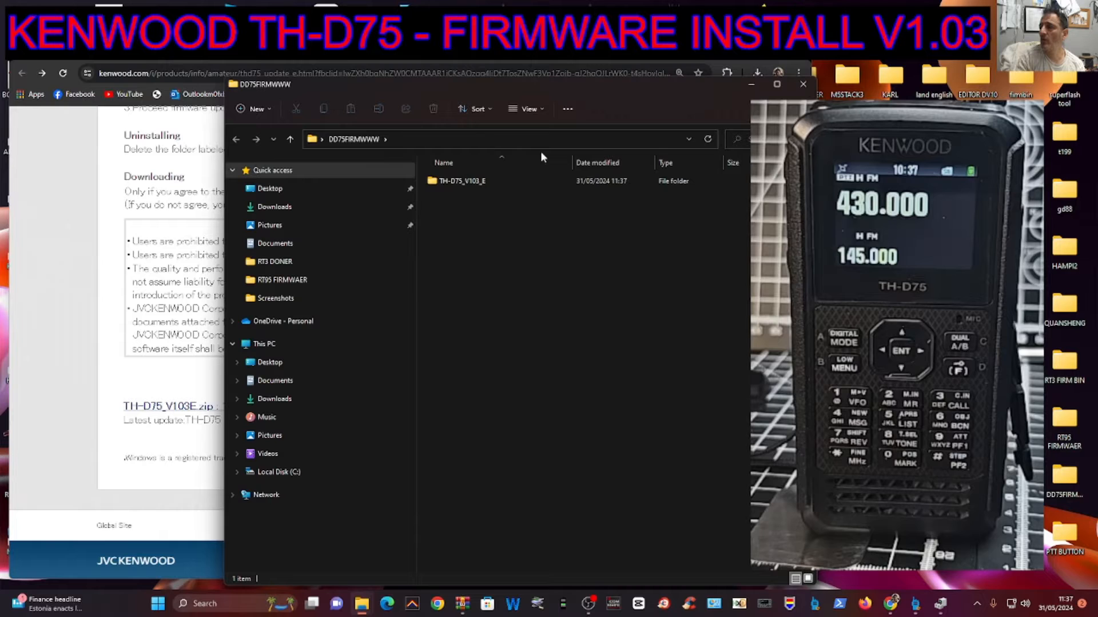
mouse_move(664, 95)
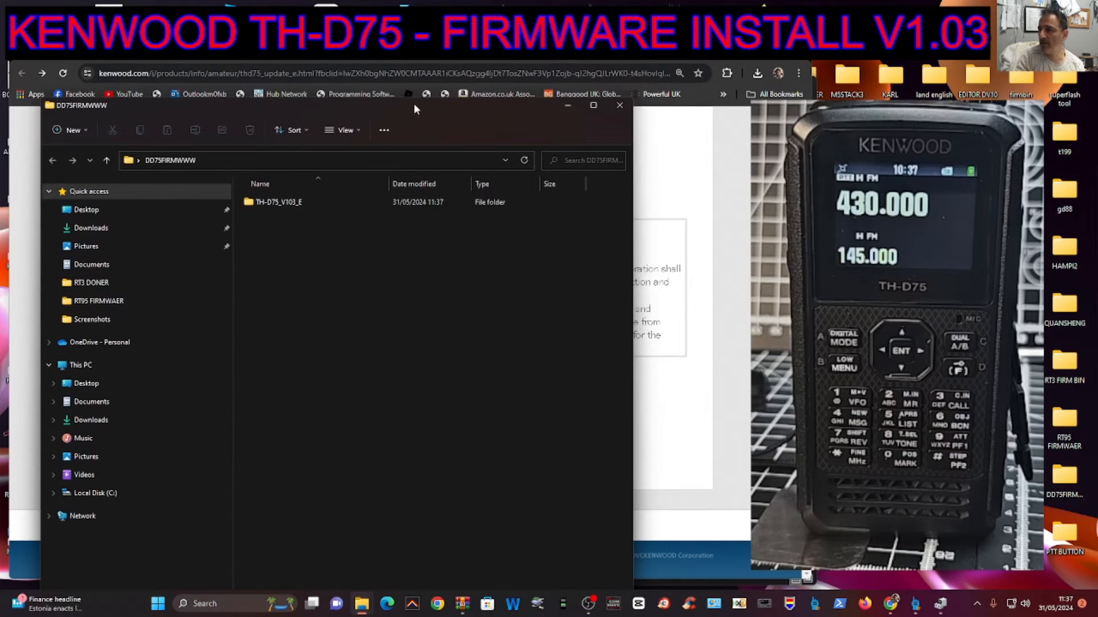
Step: Open the TH-D75_V103_E folder listing Readme, TH-D75_e and the updater application
double_click(278, 202)
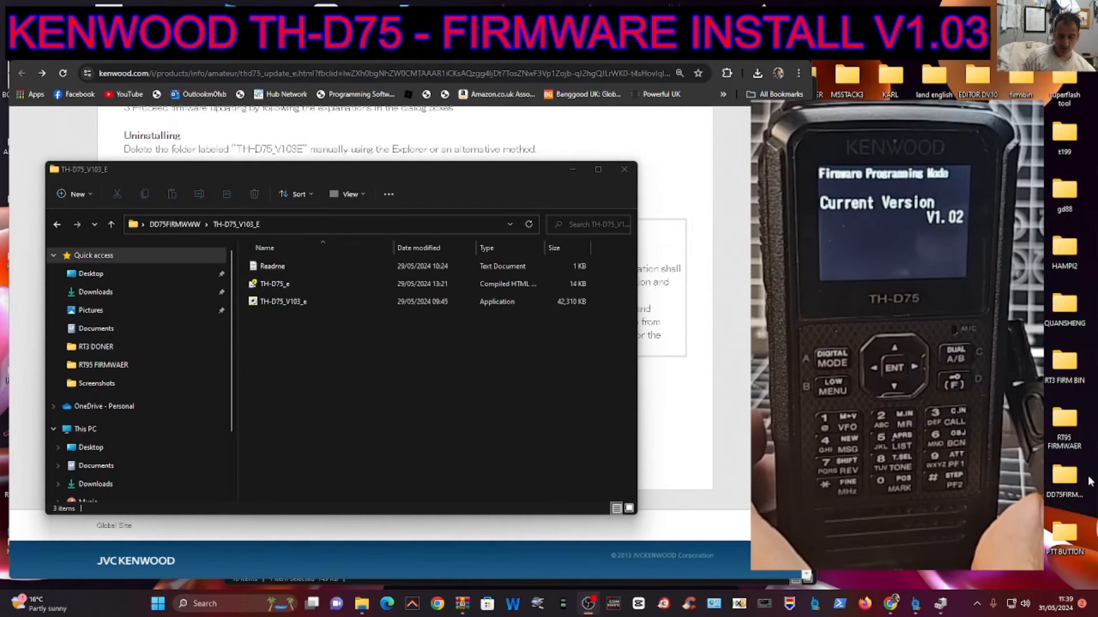
mouse_move(383, 325)
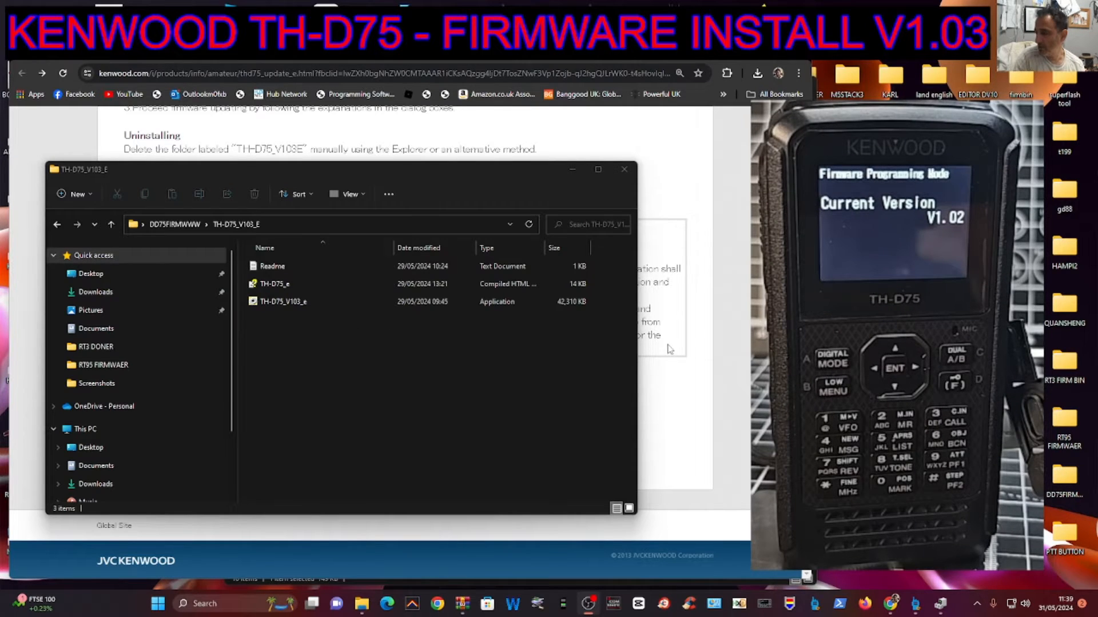
Step: Launch TH-D75_V103_e past the SmartScreen warning and accept its license agreement
click(315, 302)
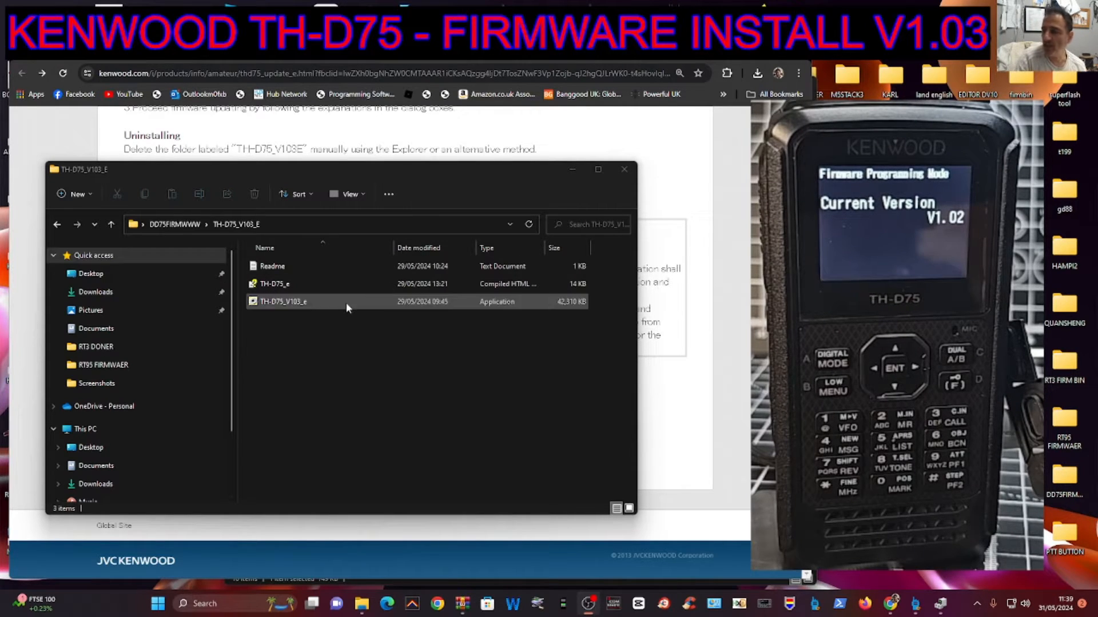
click(283, 301)
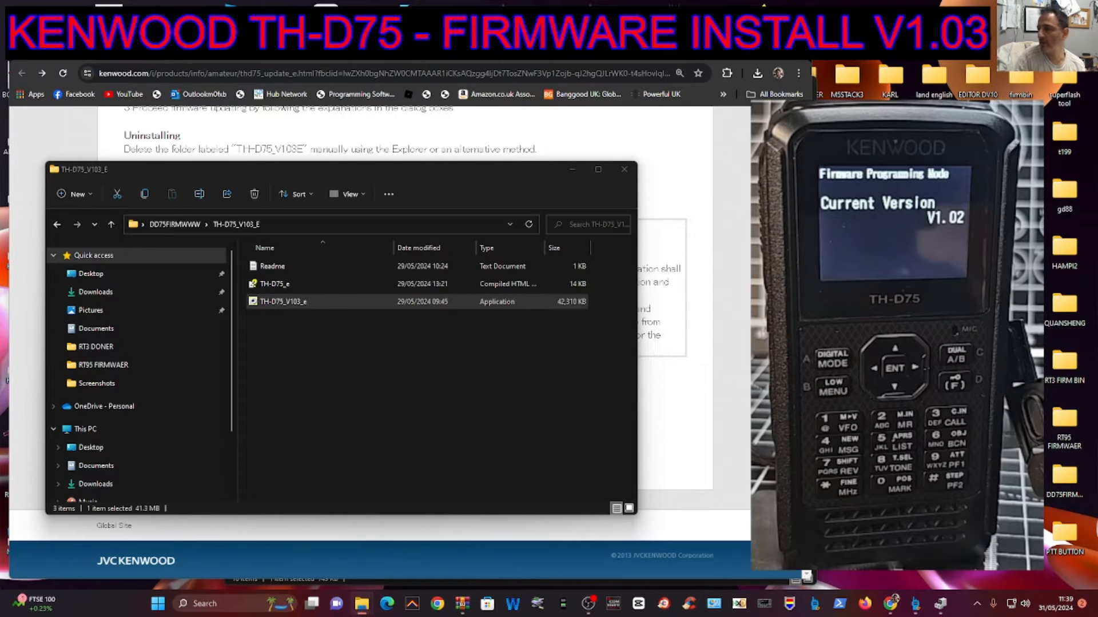
double_click(283, 301)
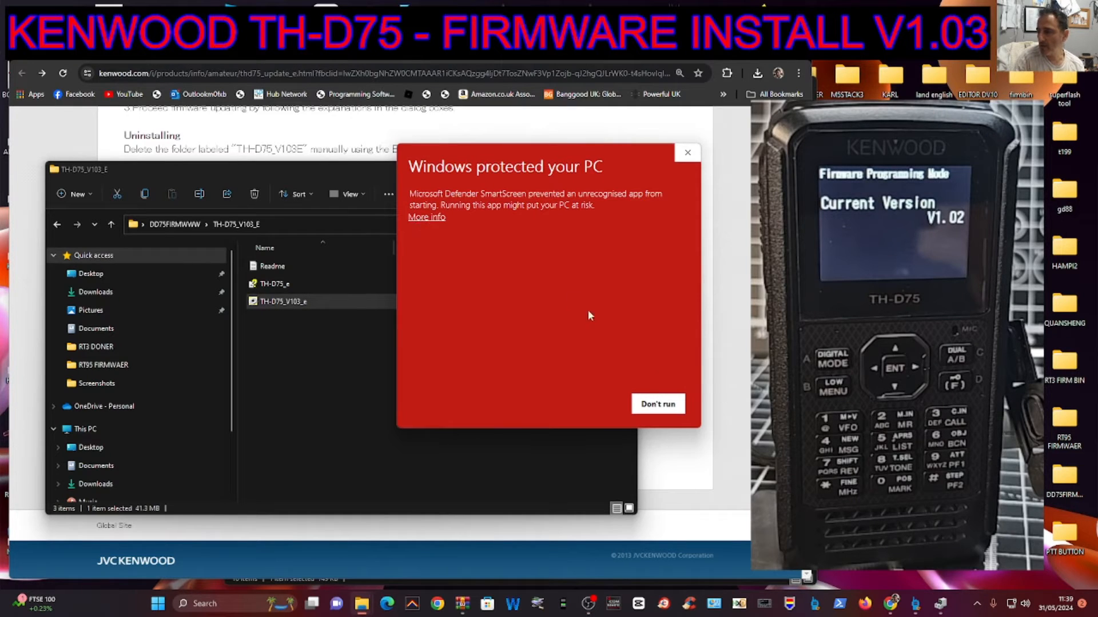
click(425, 217)
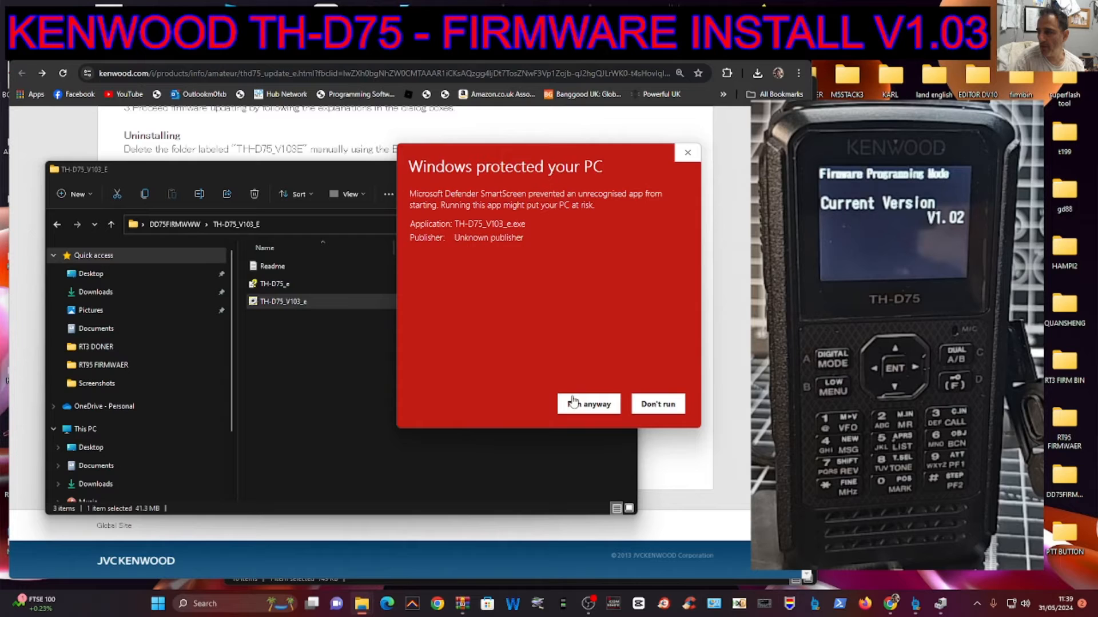
click(587, 403)
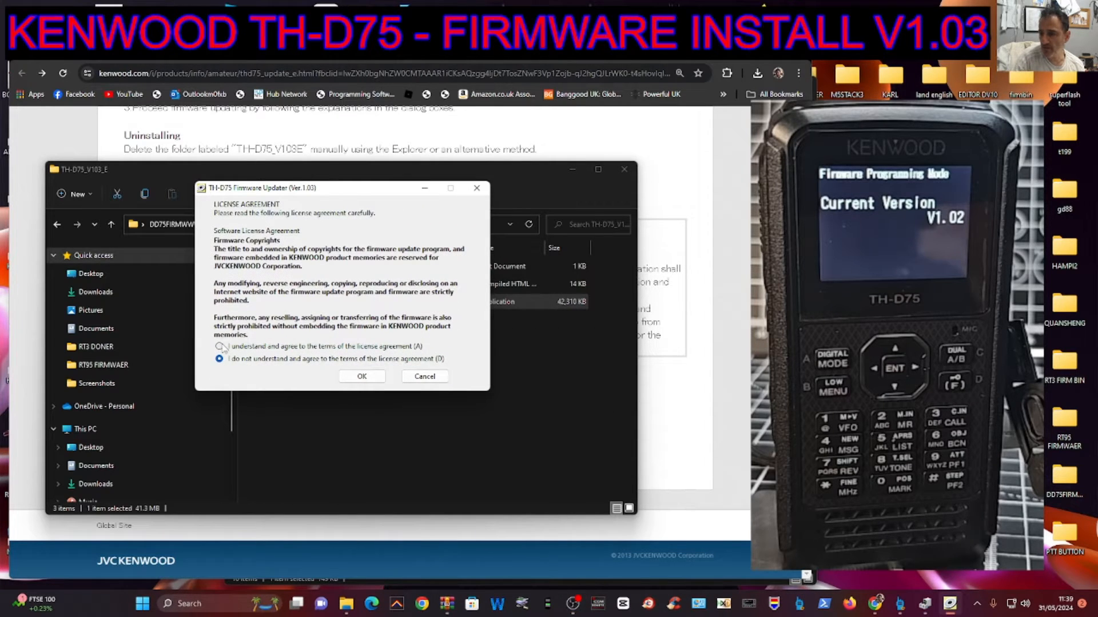
click(424, 376)
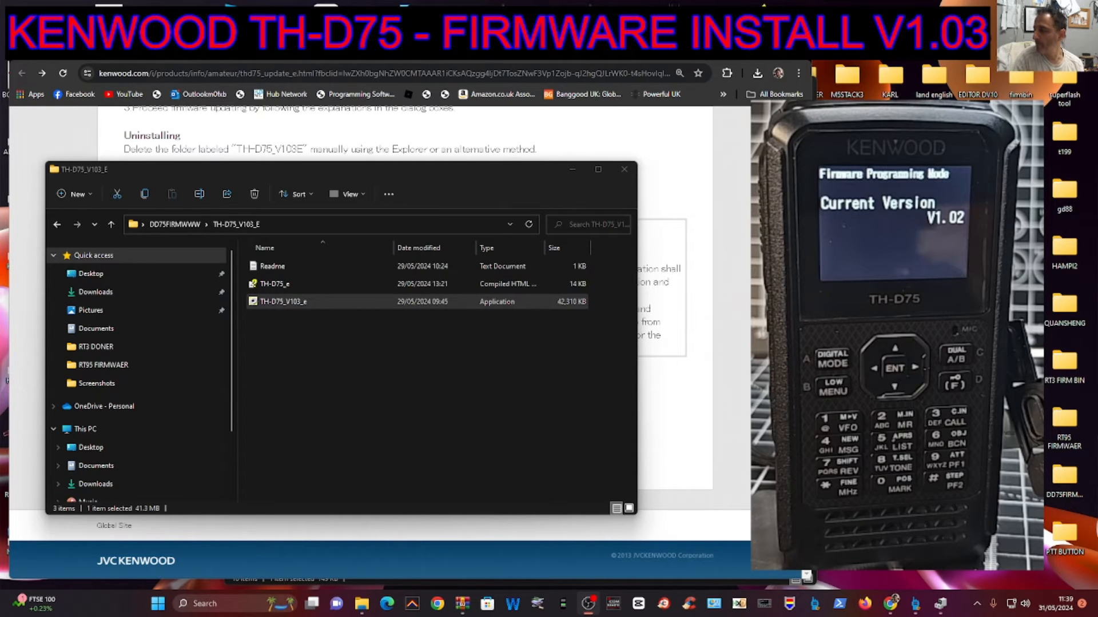
double_click(283, 302)
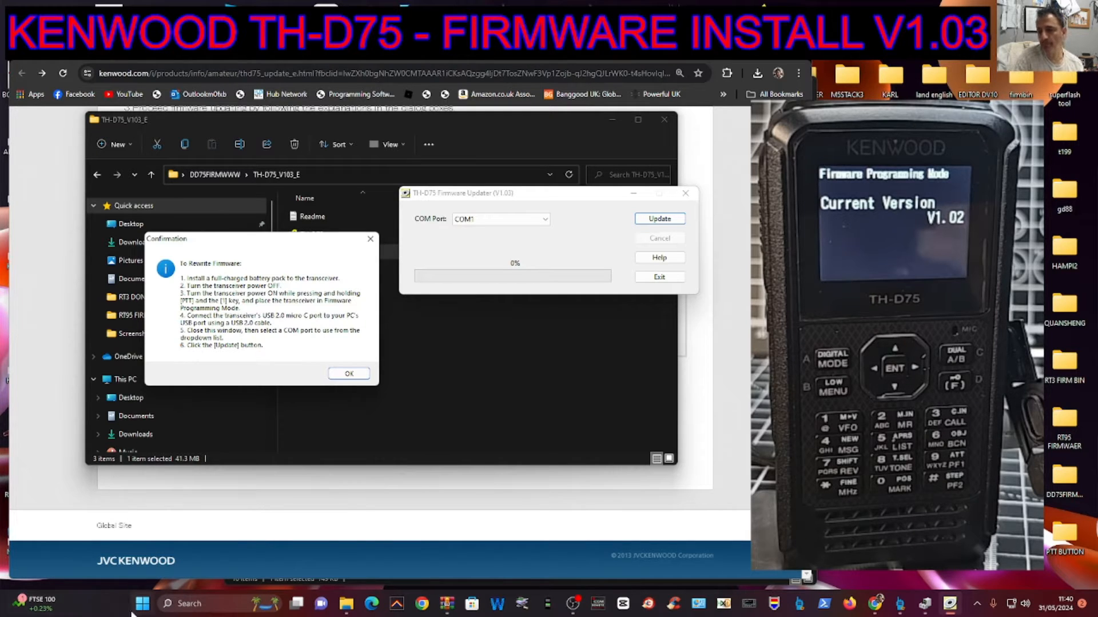
right_click(142, 604)
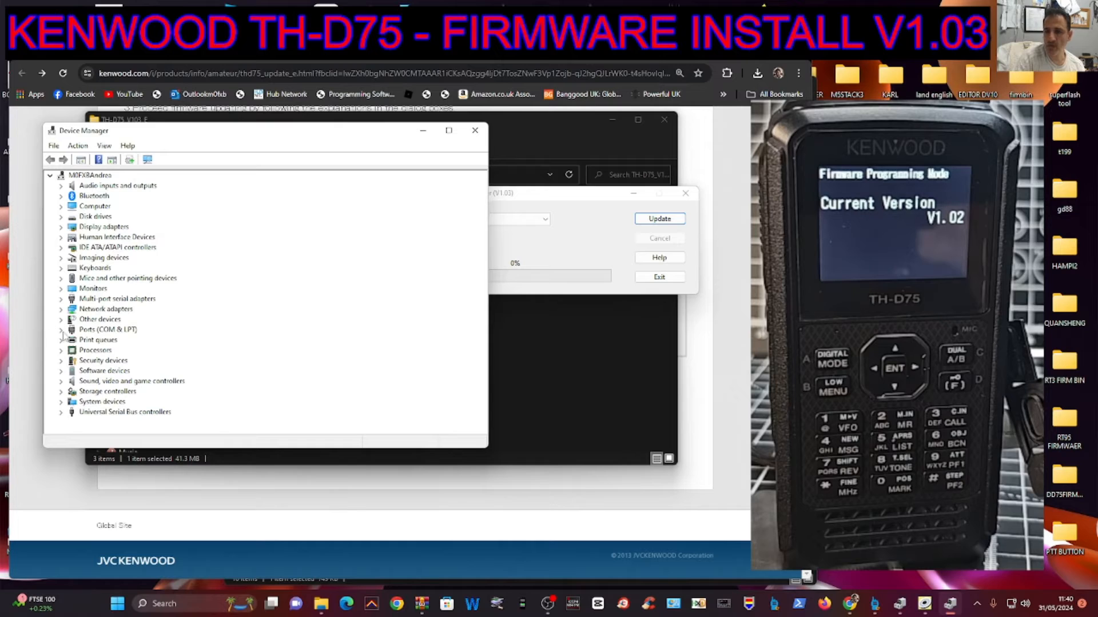
click(62, 330)
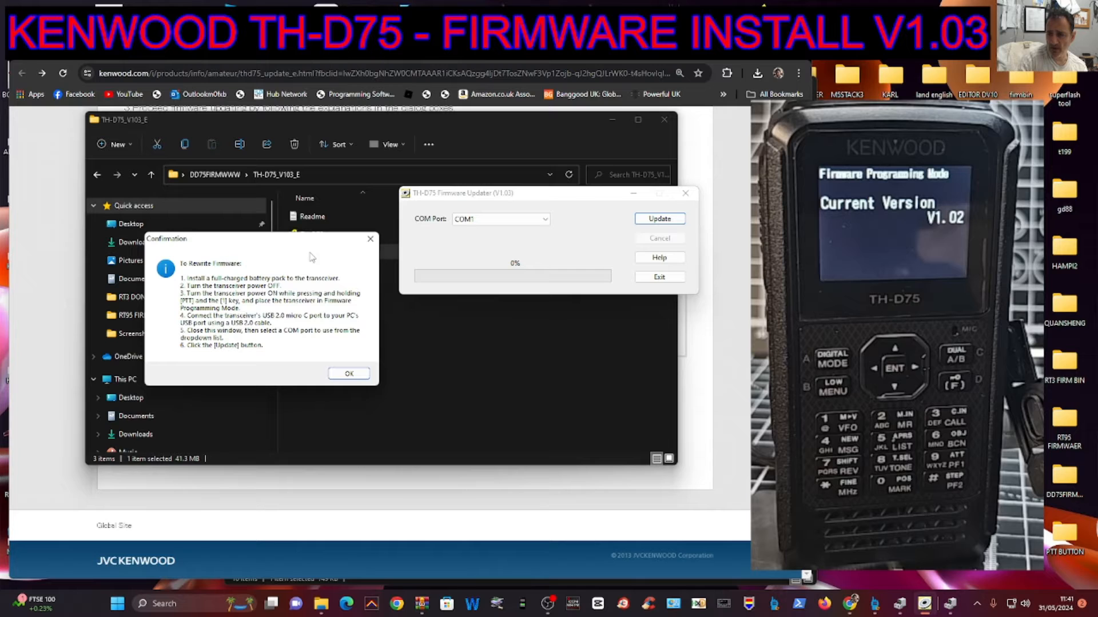
Step: Dismiss the rewrite instructions and set the updater's COM port to COM57
click(348, 373)
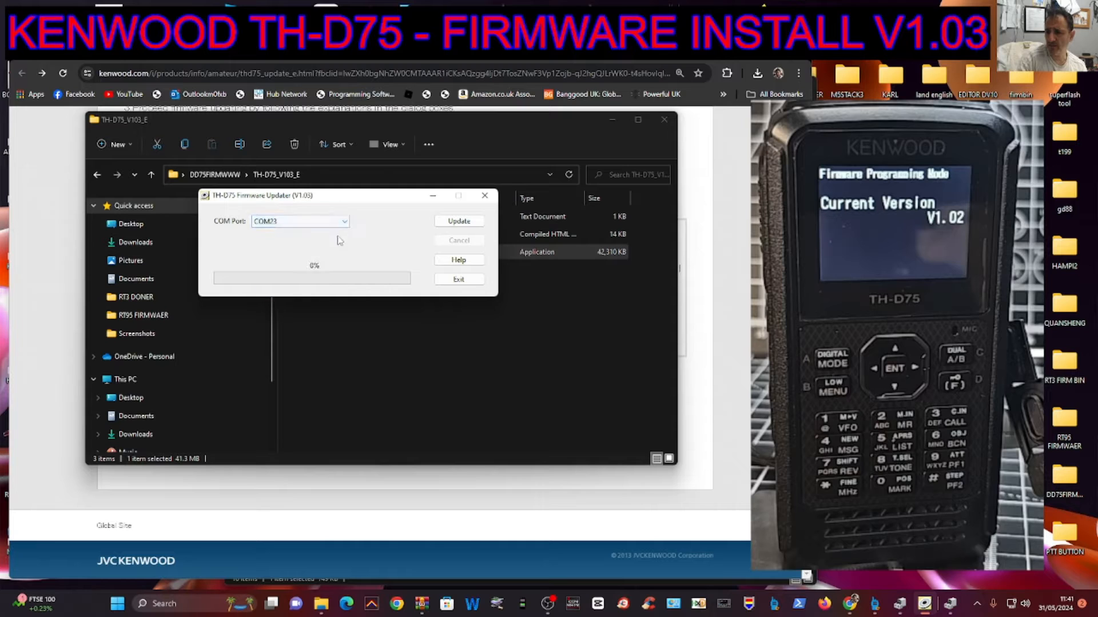
click(299, 221)
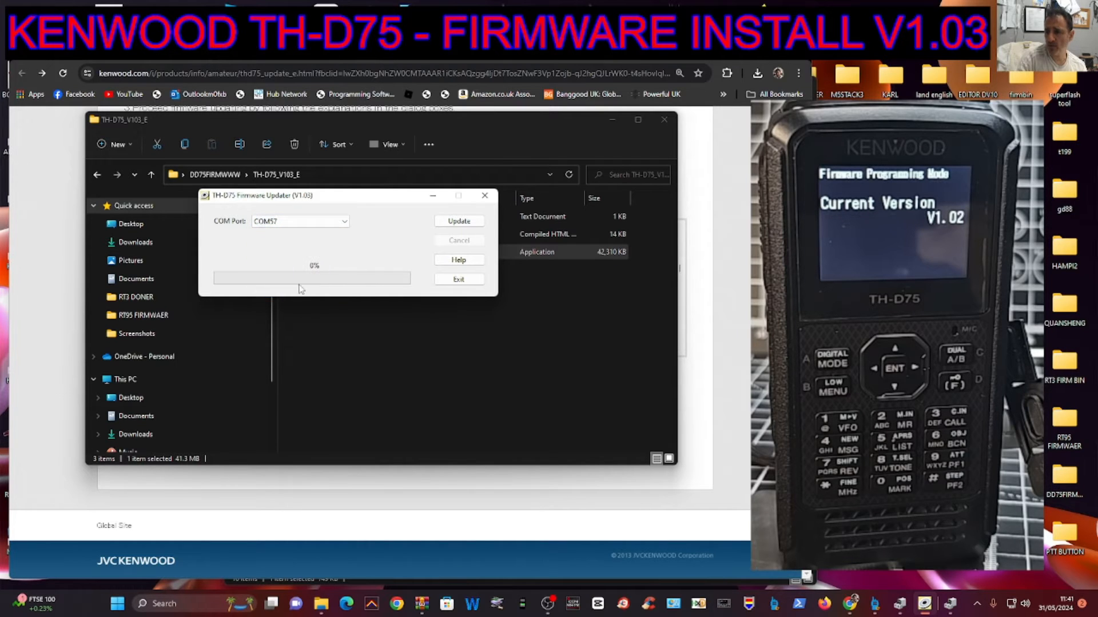
mouse_move(412, 249)
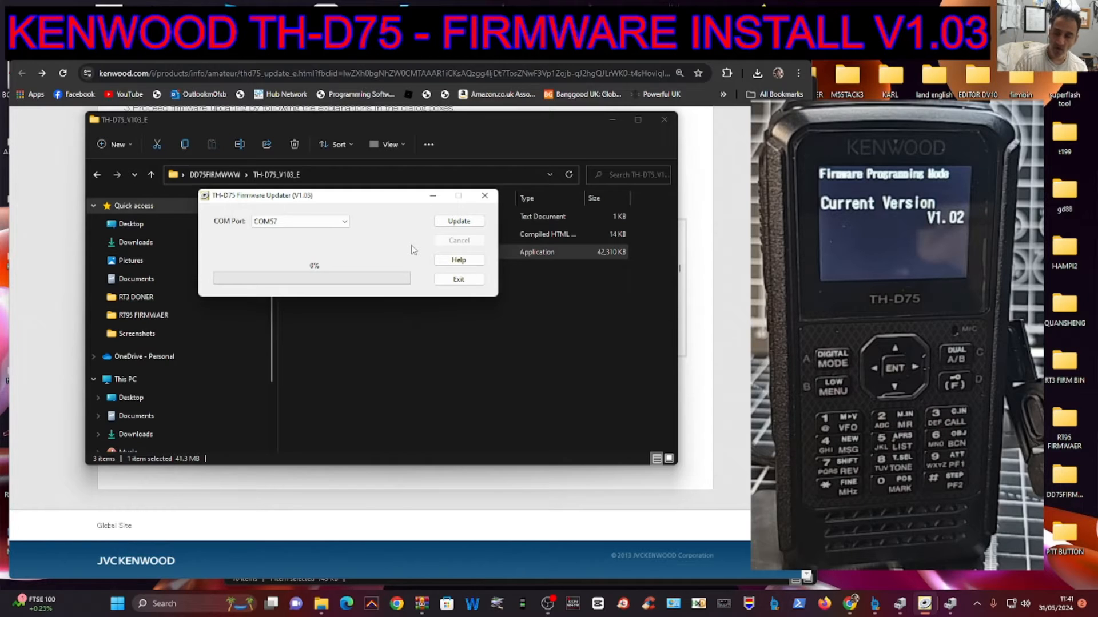
Step: Start the Update and let the firmware write run toward 100% for version 1.03
click(458, 221)
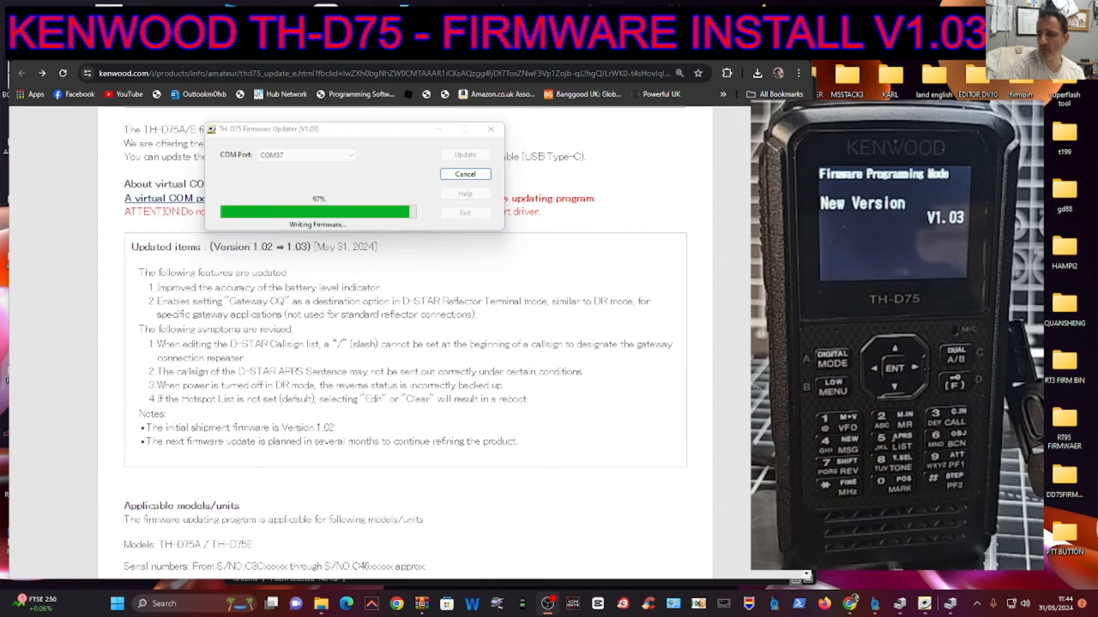
mouse_move(730, 491)
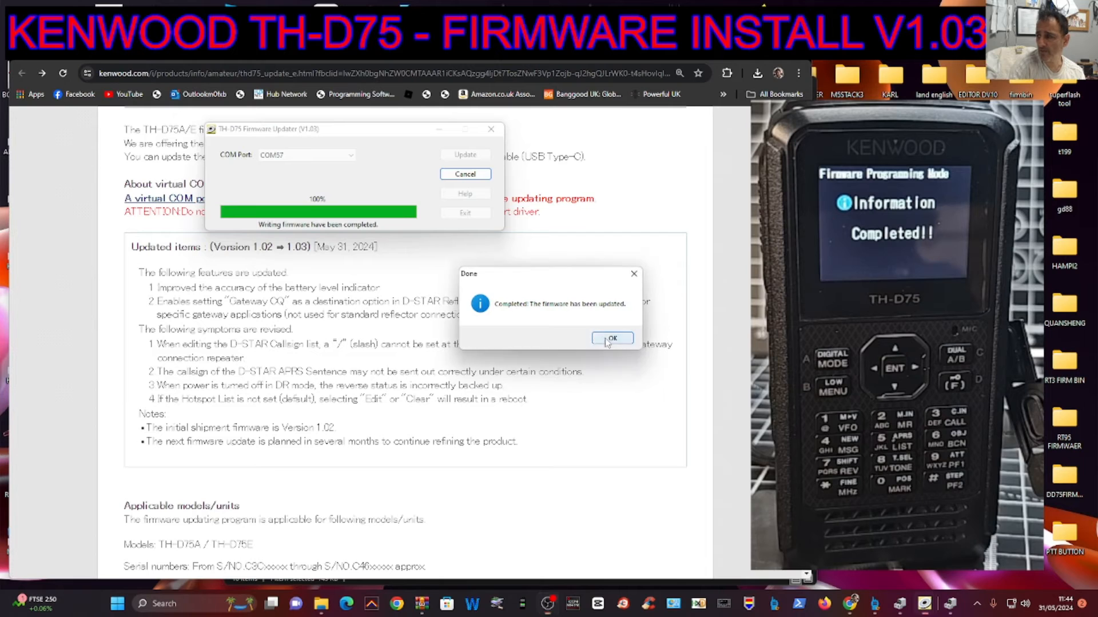
Step: Acknowledge the Done notice so the radio restarts on its 144.000/430.000 display
click(610, 339)
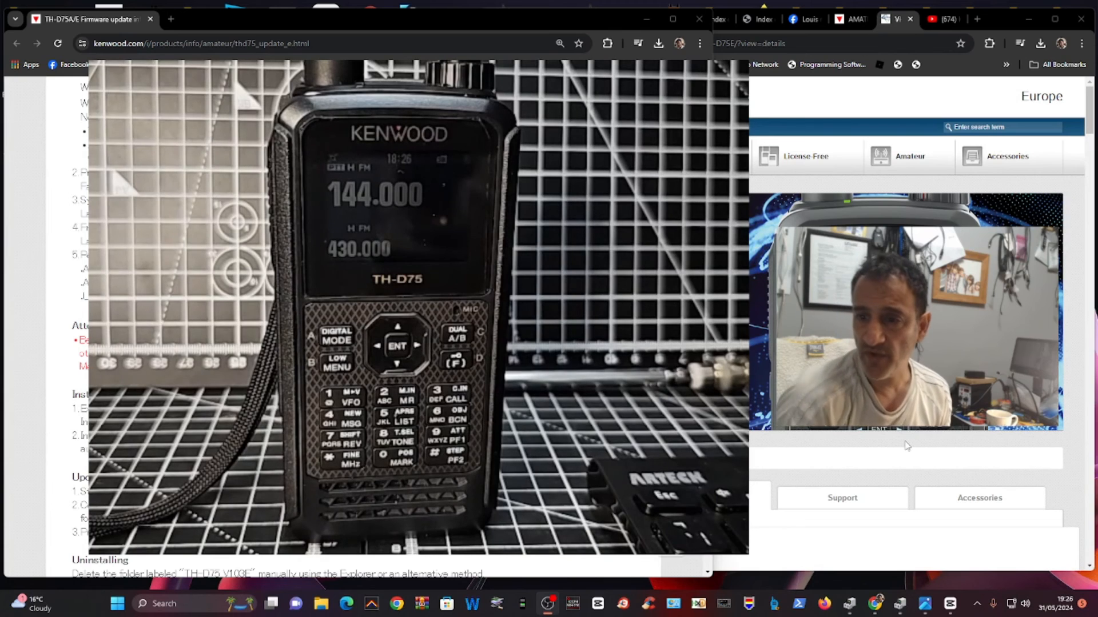
Step: Scroll the TH-D75A/E firmware page to review the Version 1.02 to 1.03 changes
scroll(down, 3)
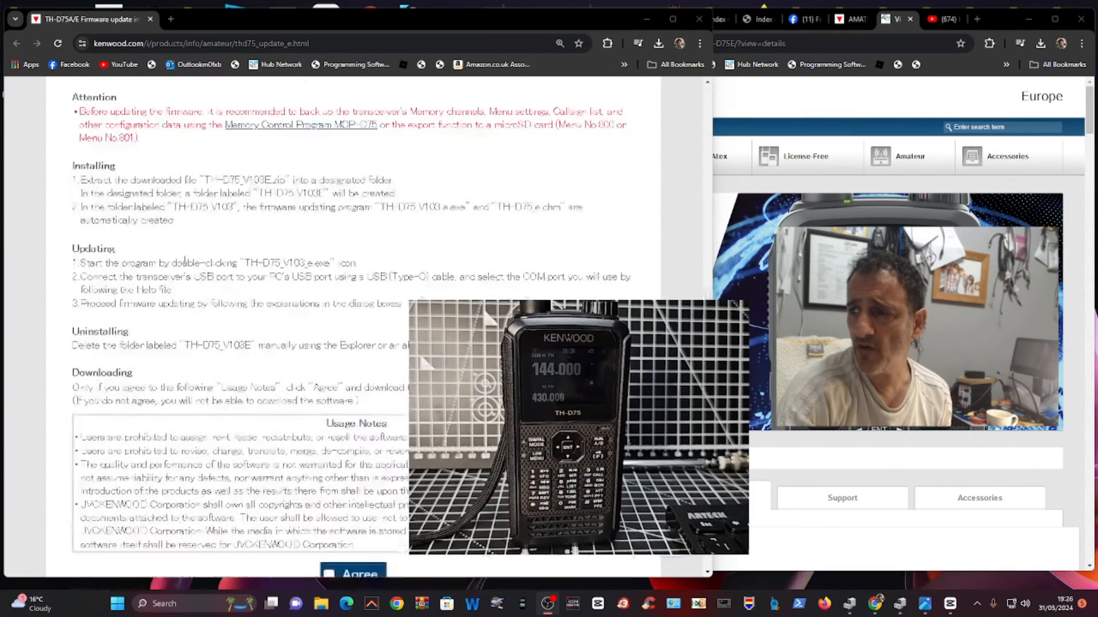
scroll(up, 3)
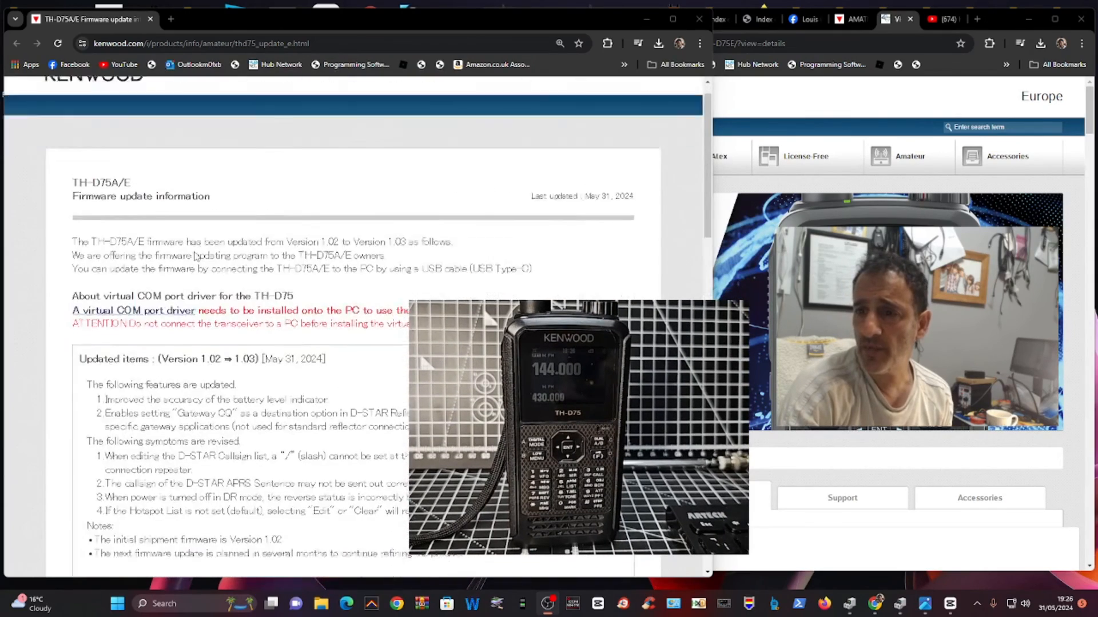
scroll(down, 3)
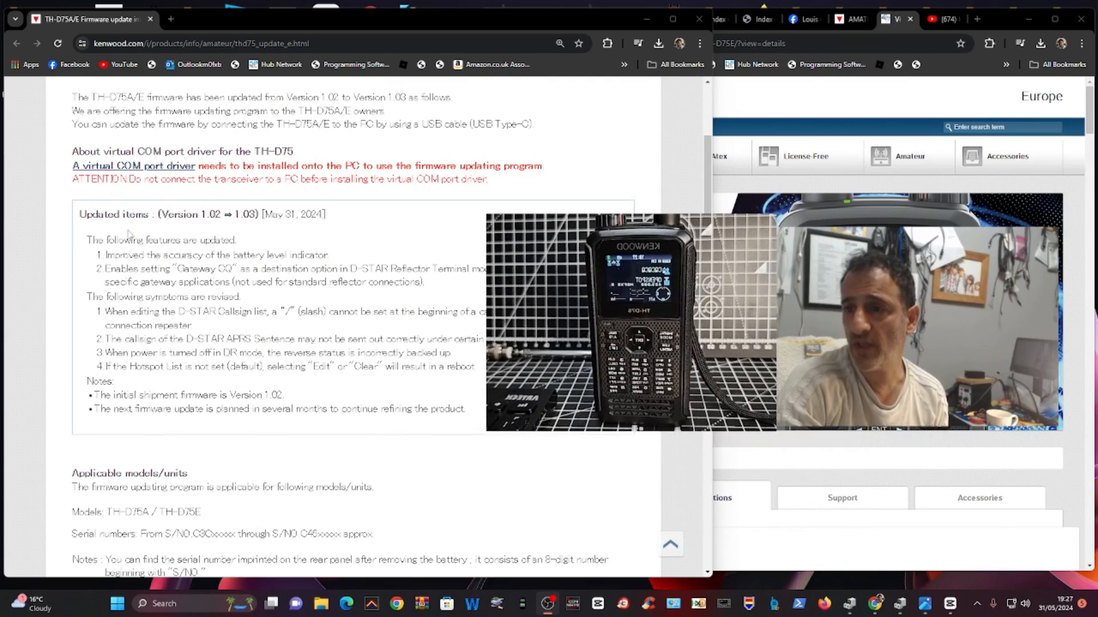
scroll(up, 3)
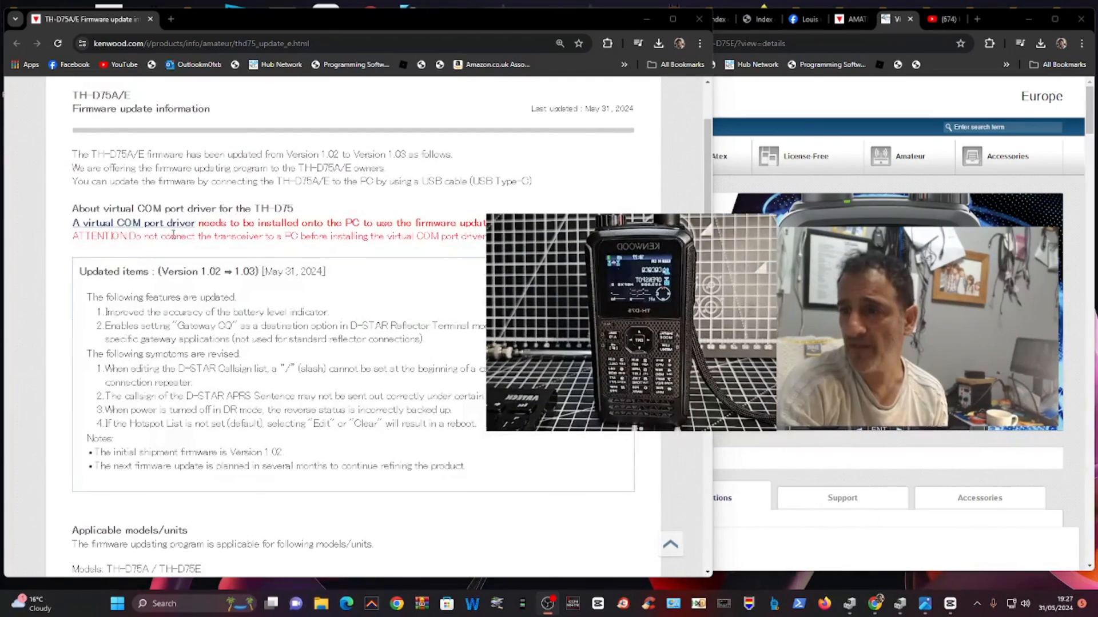